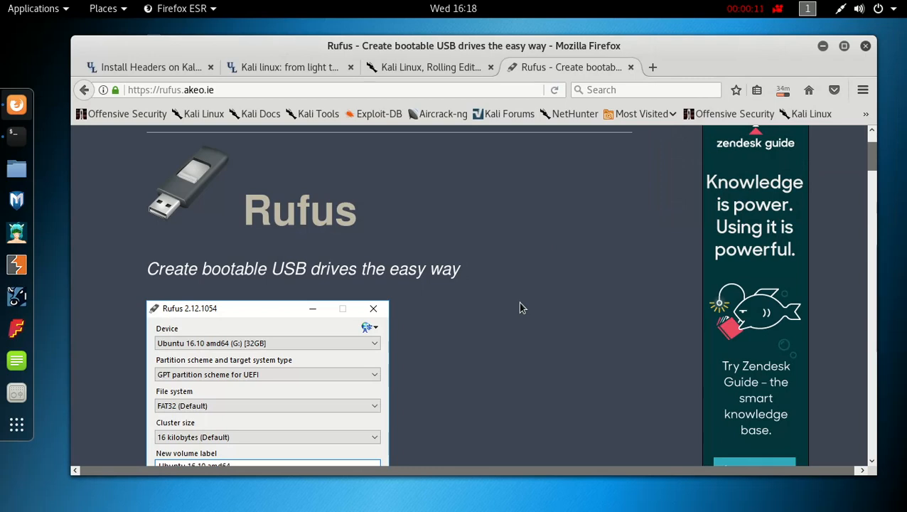
mouse_move(364, 269)
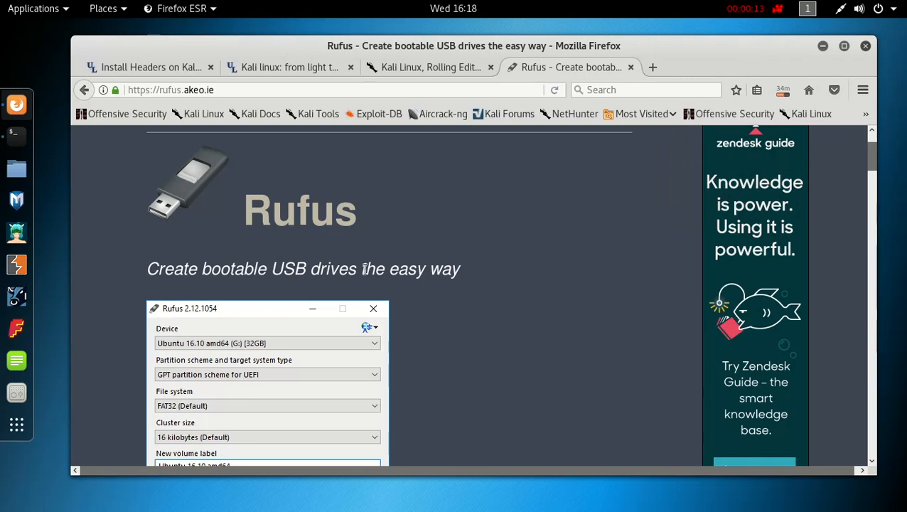
mouse_move(533, 263)
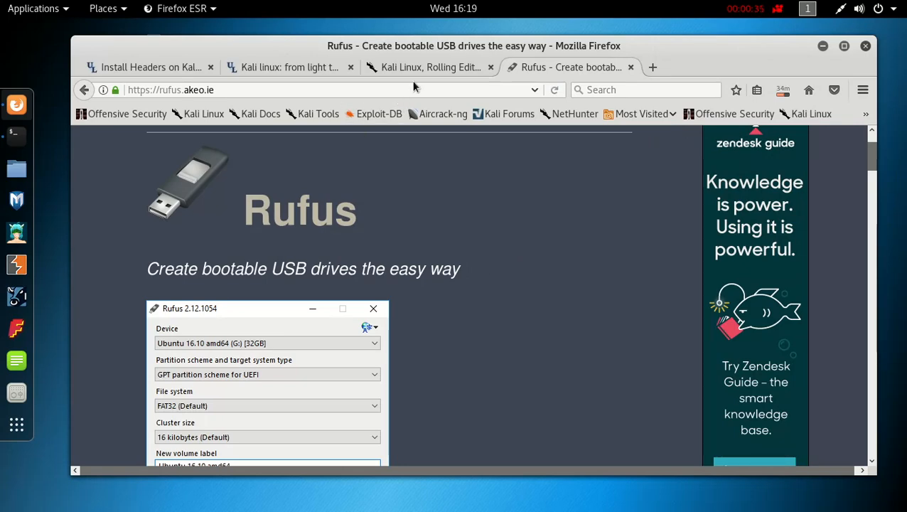
Bring the Kali Linux Downloads page's image table into view, including the Kali 64 bit Light ISO
left_click(429, 67)
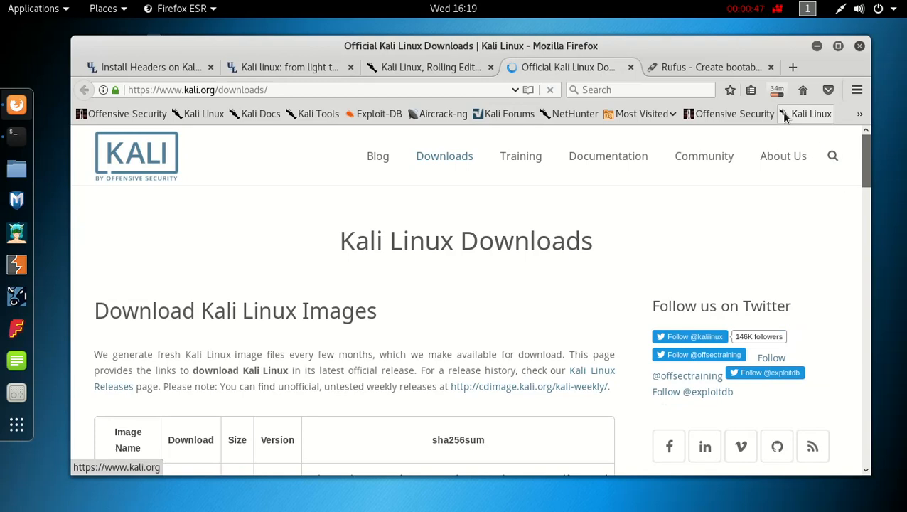
left_click(777, 89)
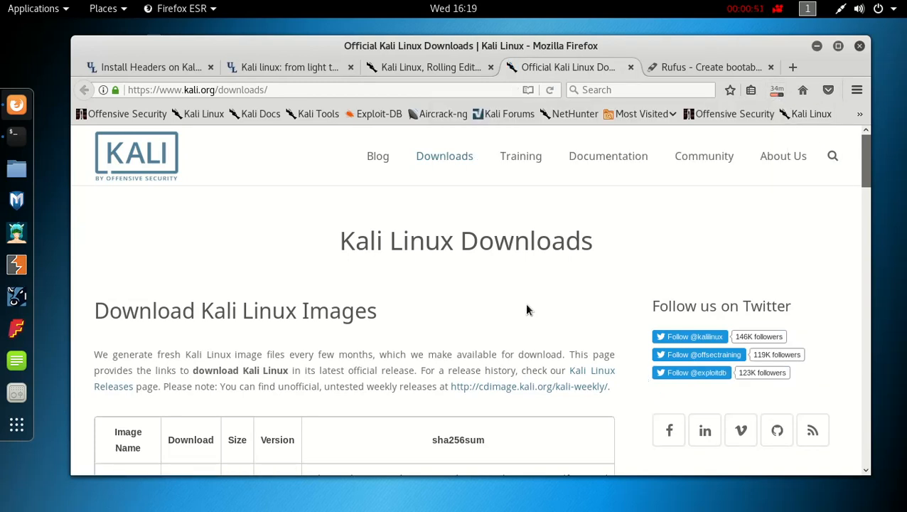
scroll("down", 3)
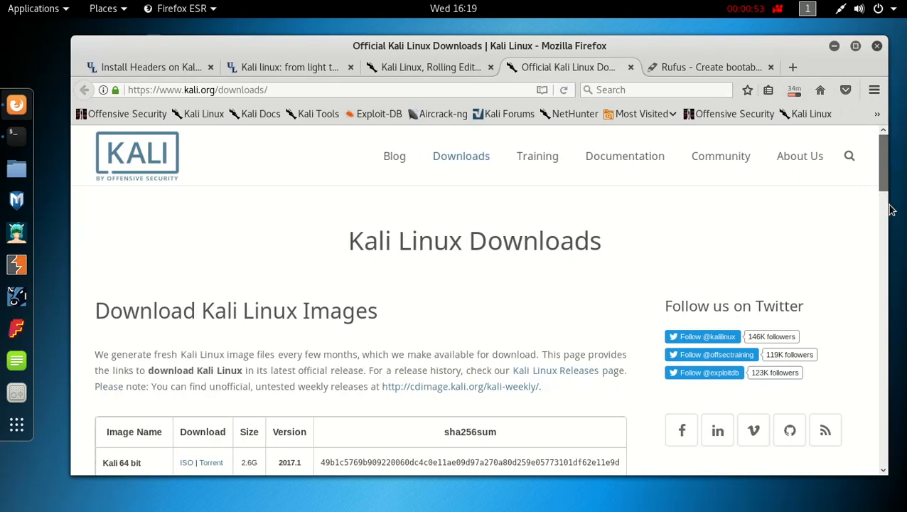
scroll("down", 3)
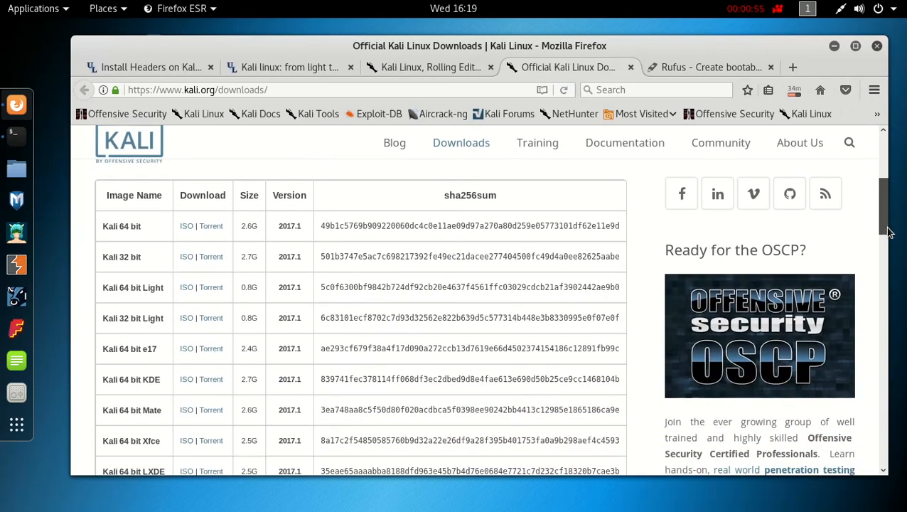
scroll("down", 3)
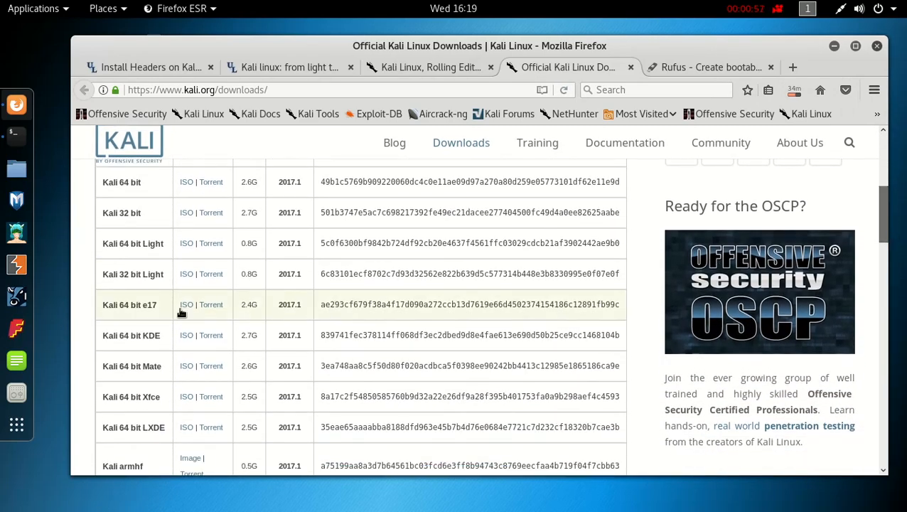
mouse_move(153, 255)
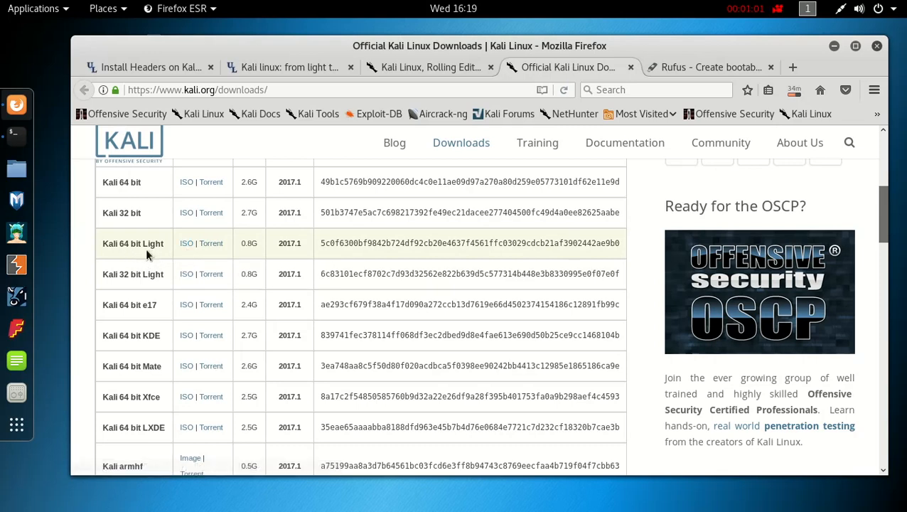
mouse_move(259, 256)
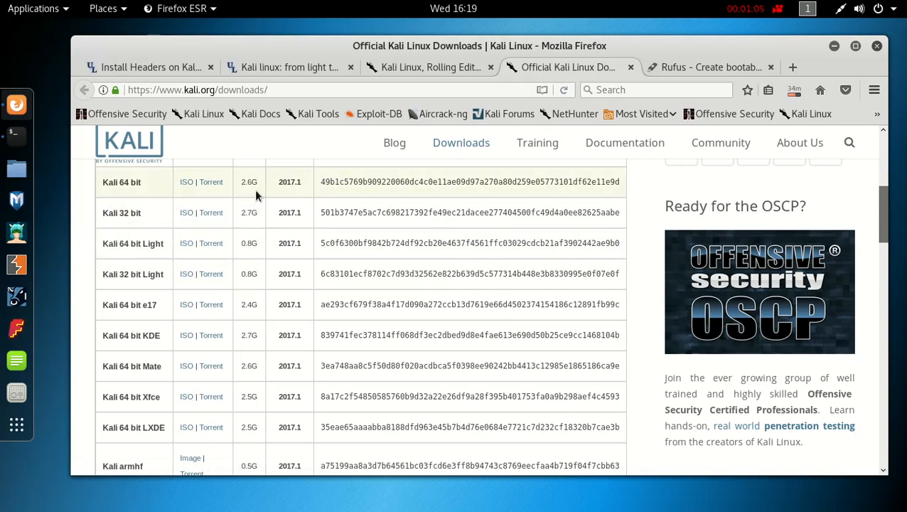
mouse_move(310, 219)
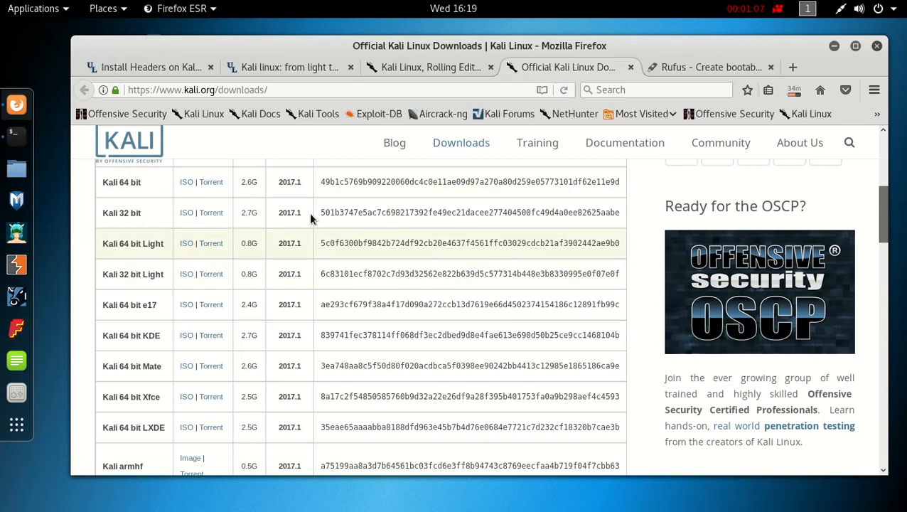
mouse_move(569, 78)
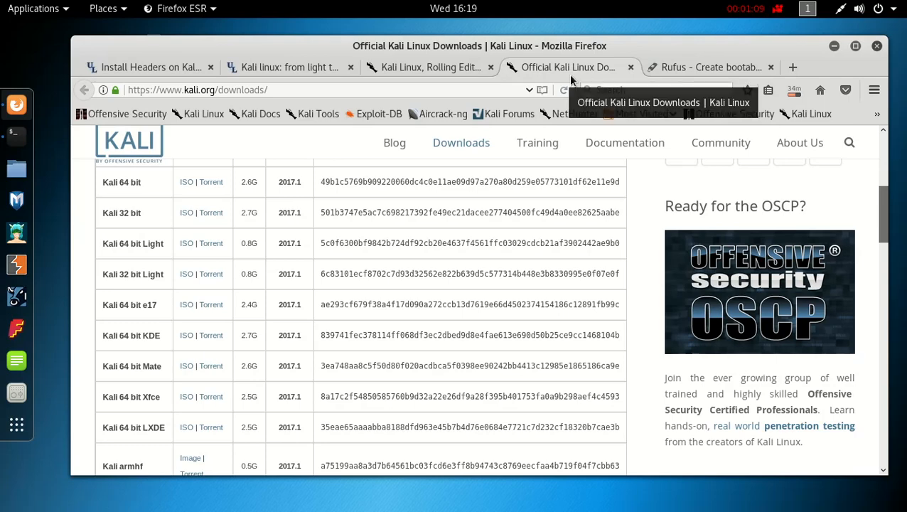
Return to the Rufus site and scroll to its bootable-USB settings screenshot showing READY
left_click(709, 66)
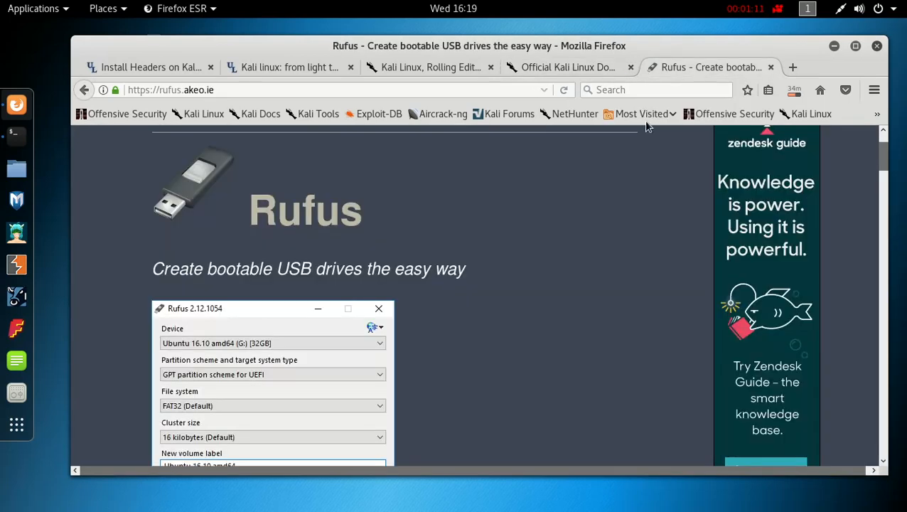
mouse_move(387, 293)
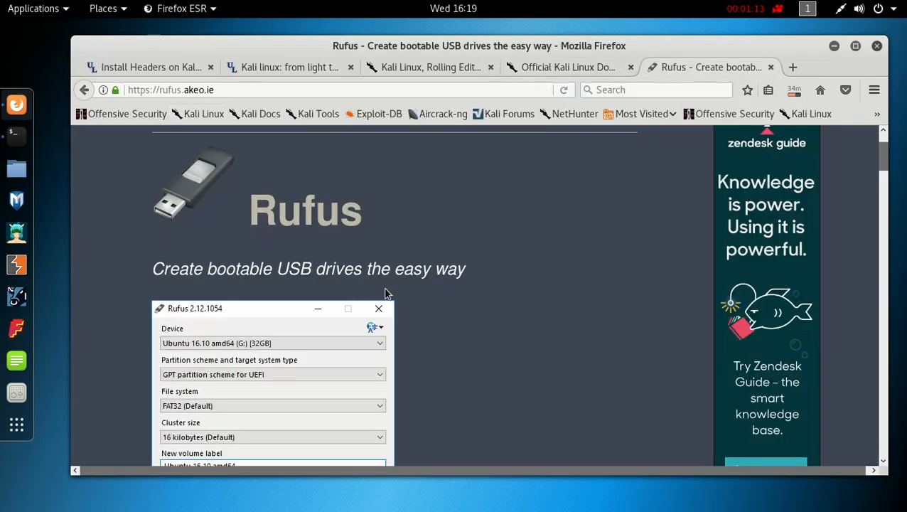
mouse_move(276, 194)
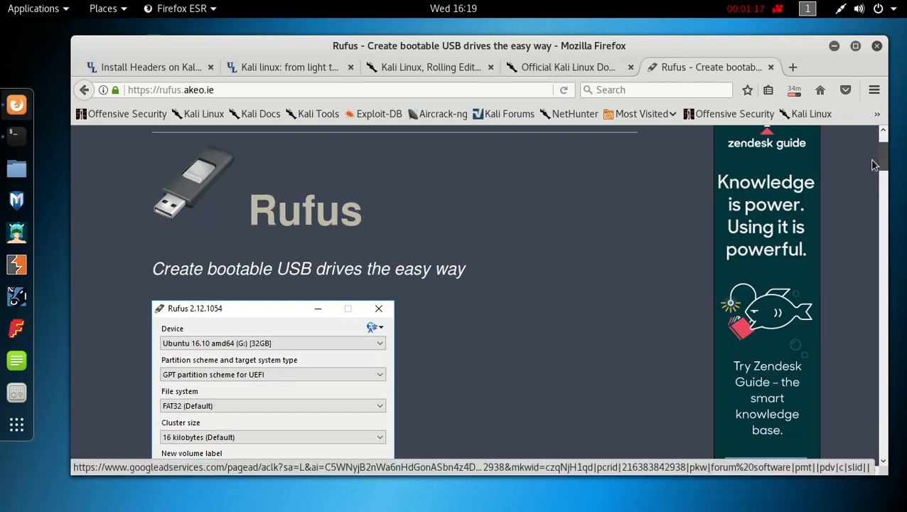
scroll("down", 3)
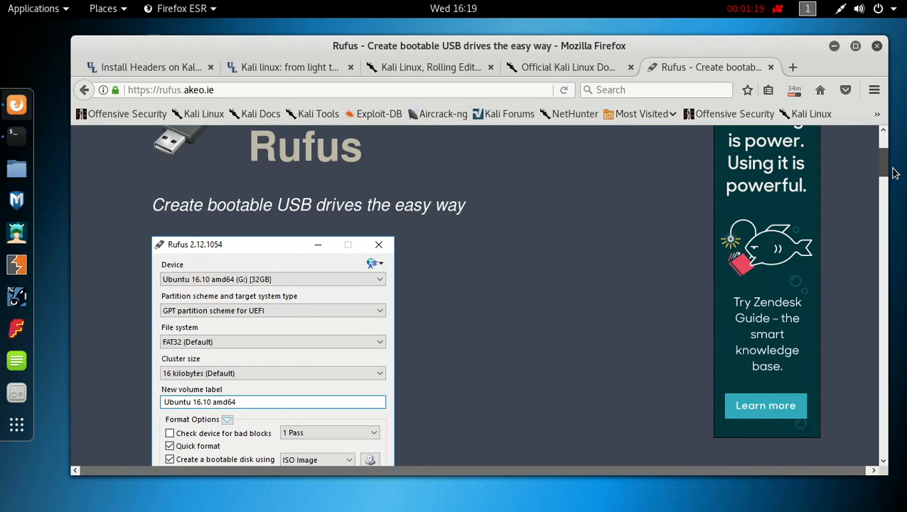
scroll("down", 3)
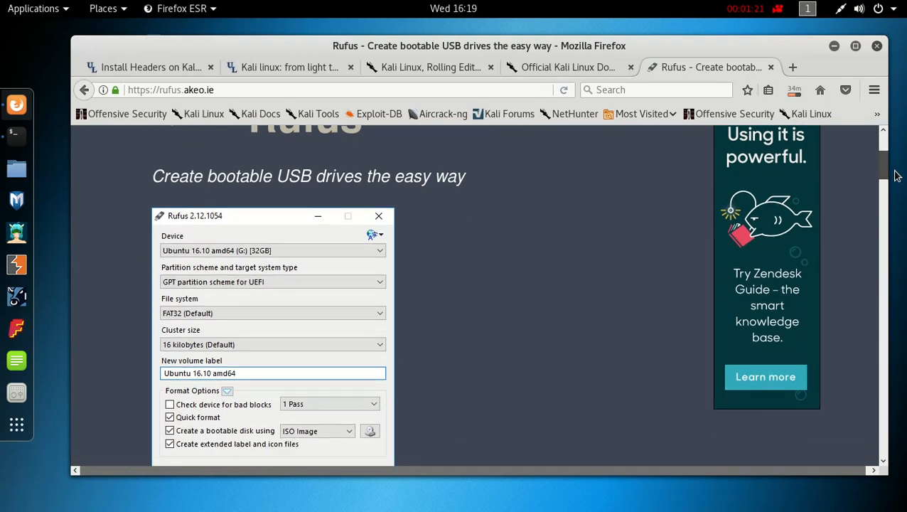
scroll("down", 3)
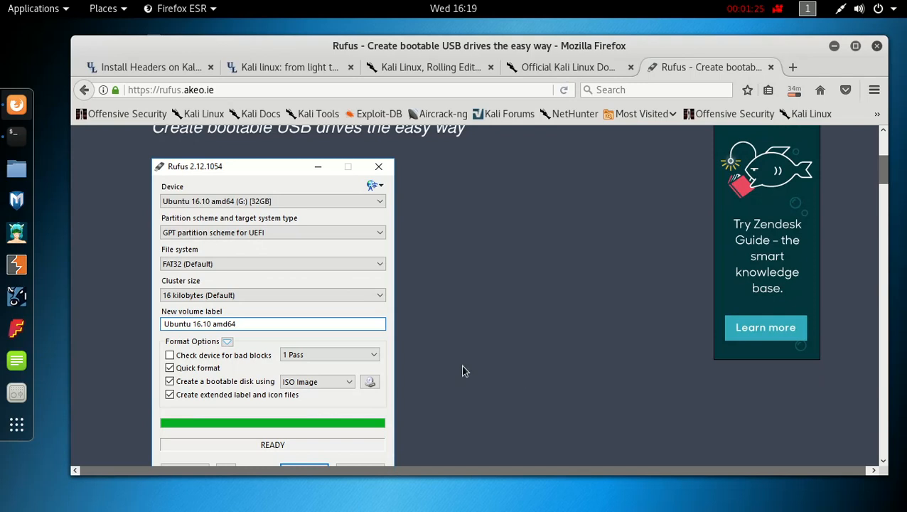
mouse_move(456, 326)
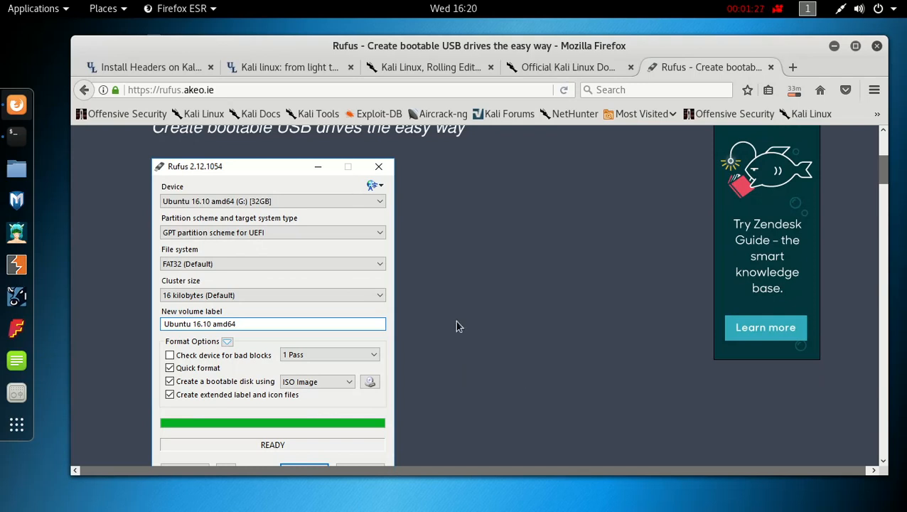
mouse_move(348, 348)
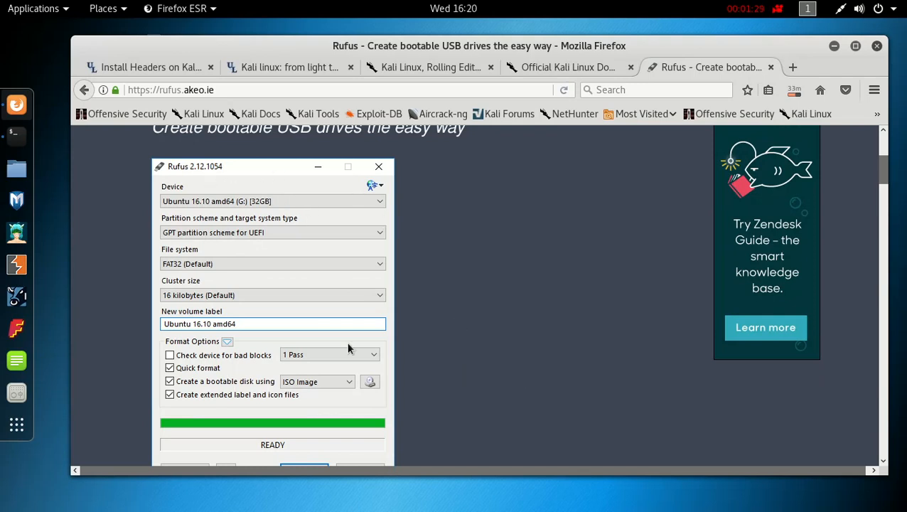
mouse_move(287, 318)
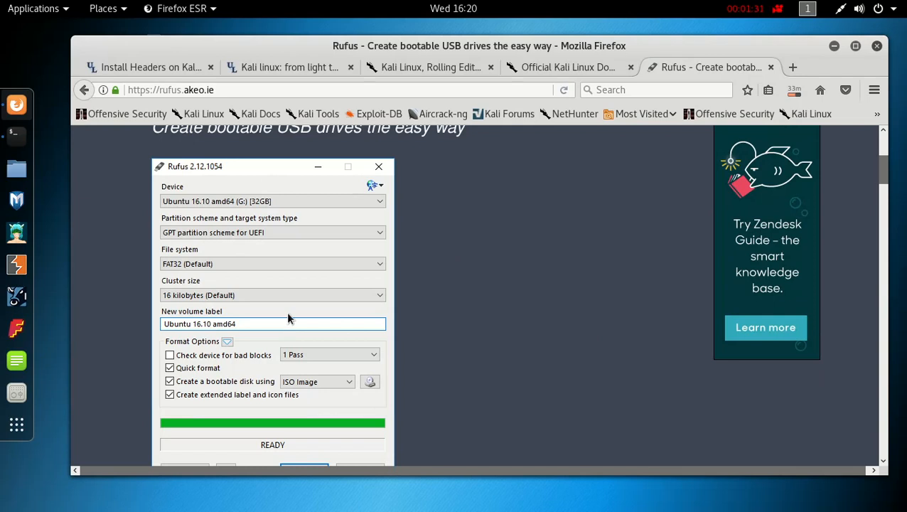
mouse_move(330, 273)
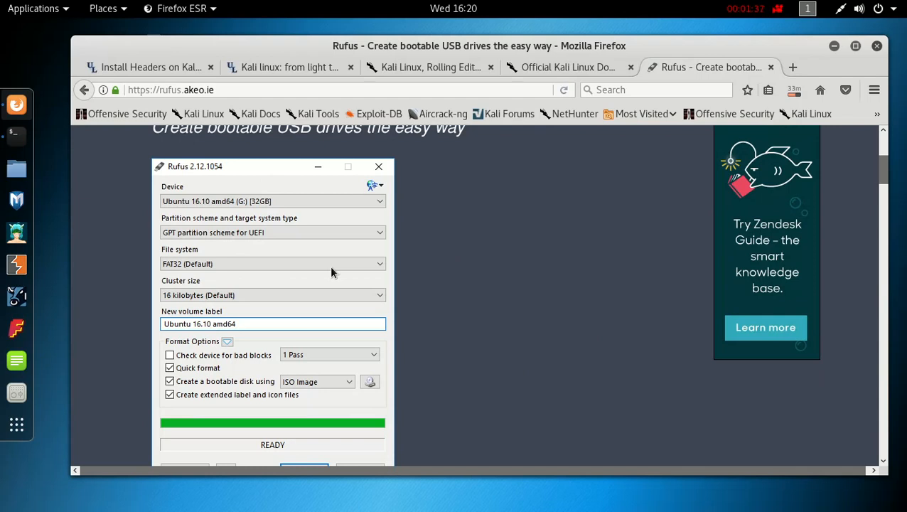
mouse_move(318, 198)
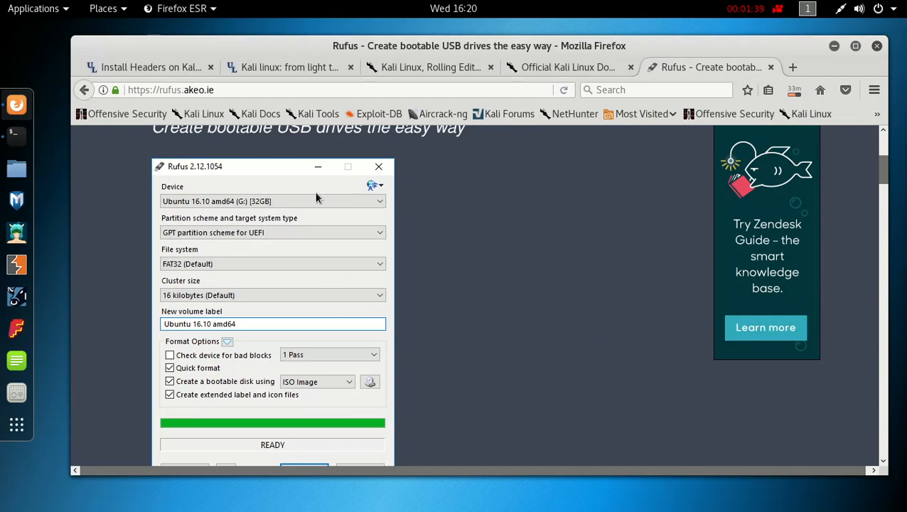
mouse_move(292, 206)
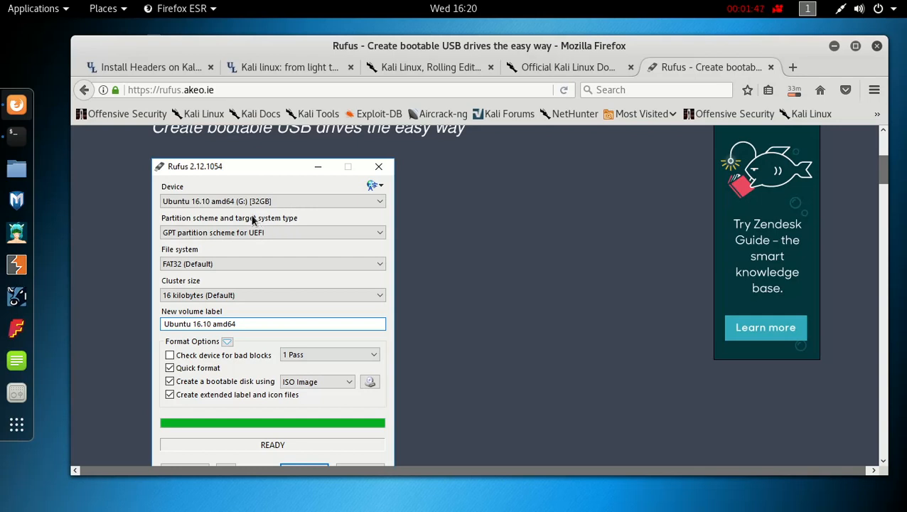
mouse_move(299, 210)
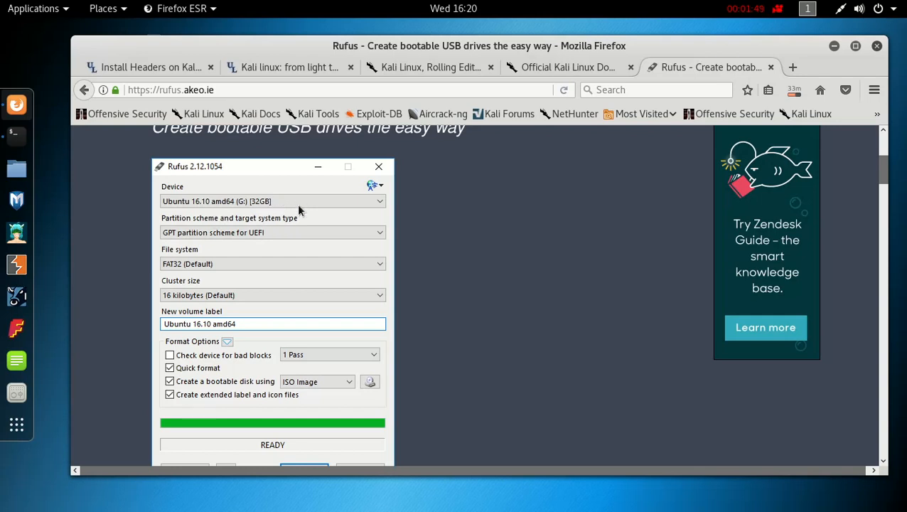
mouse_move(223, 214)
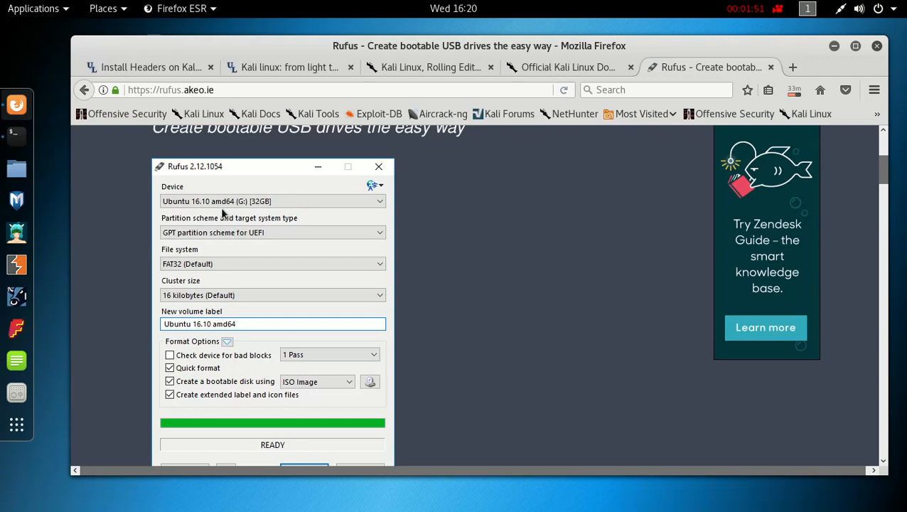
mouse_move(299, 210)
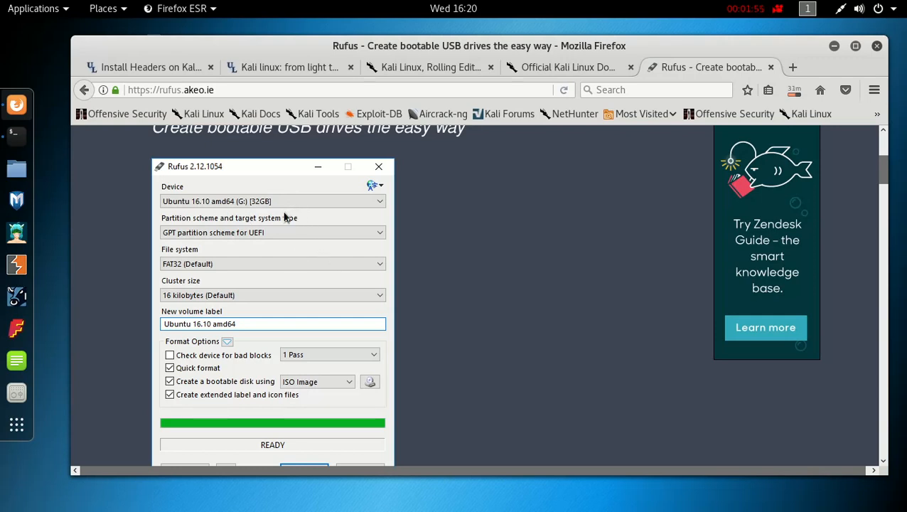
mouse_move(208, 212)
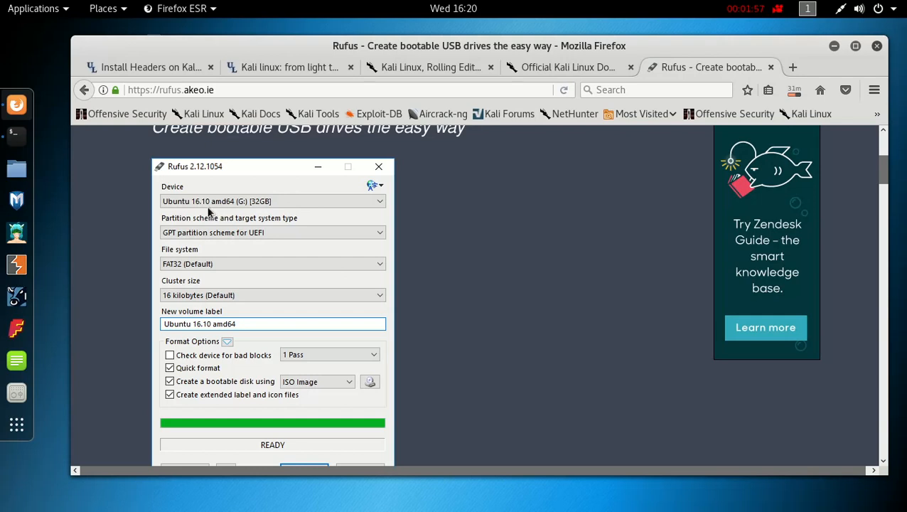
mouse_move(273, 207)
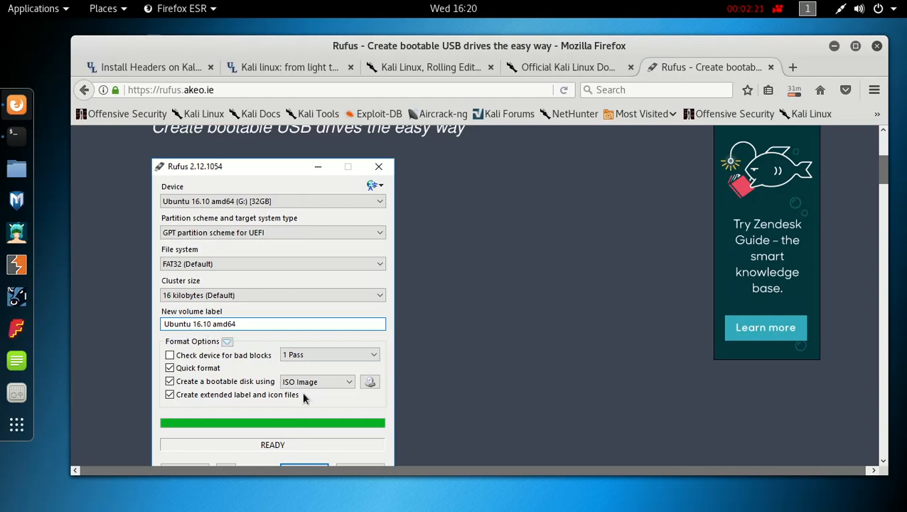
mouse_move(324, 392)
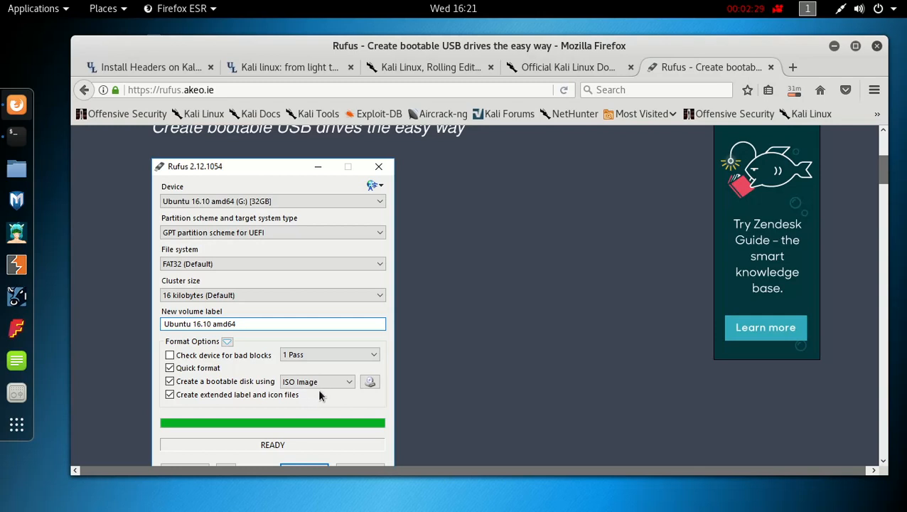
mouse_move(318, 390)
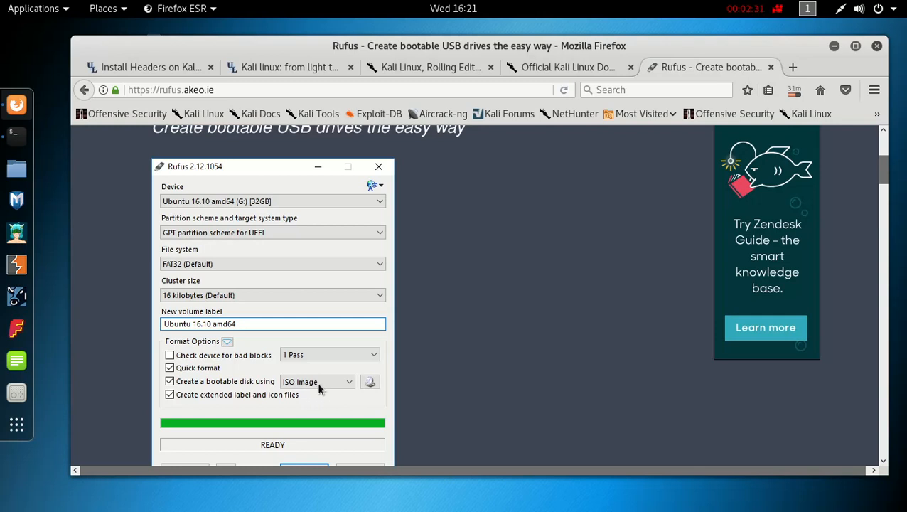
mouse_move(307, 392)
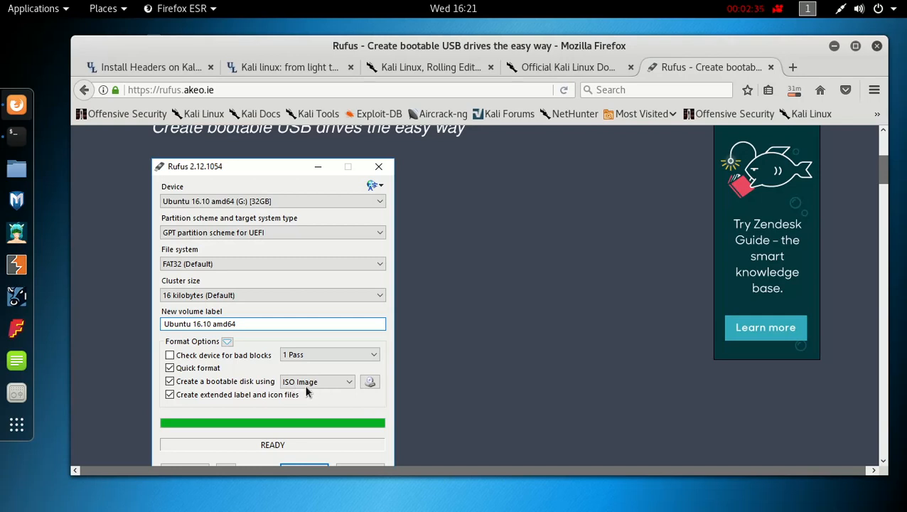
mouse_move(319, 387)
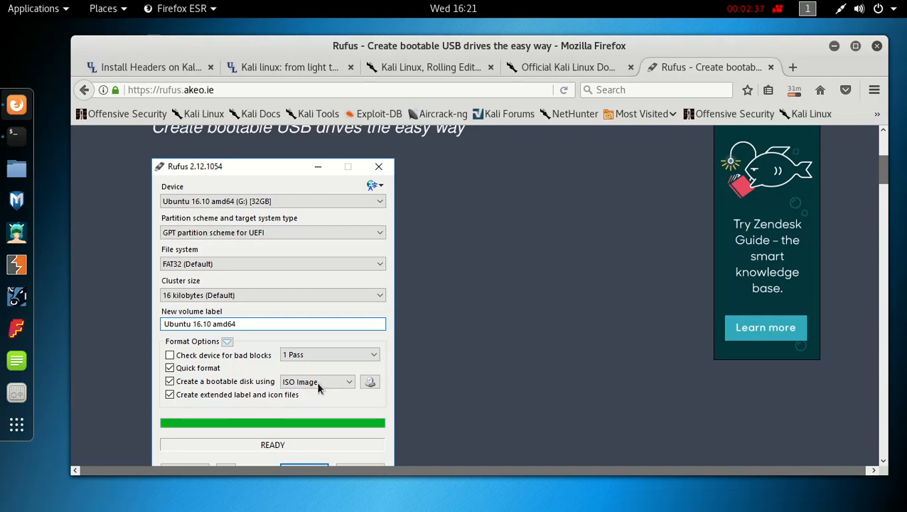
mouse_move(375, 392)
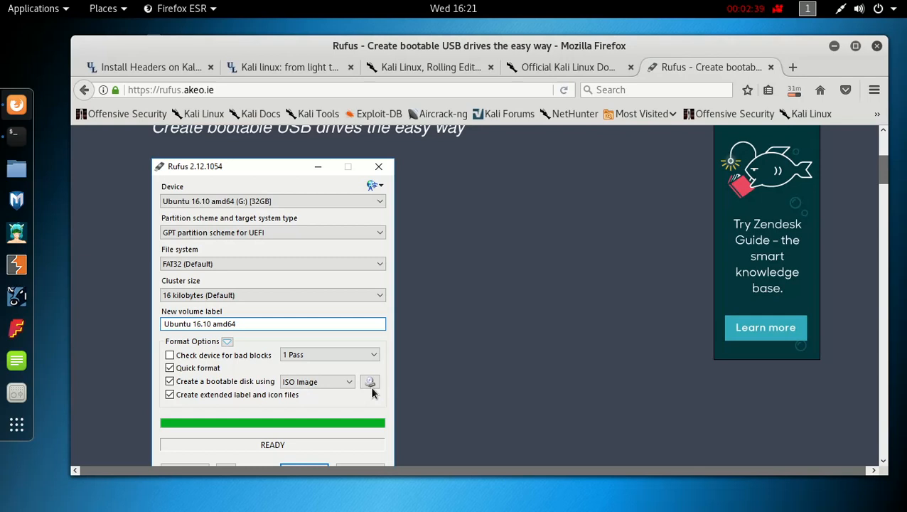
mouse_move(364, 392)
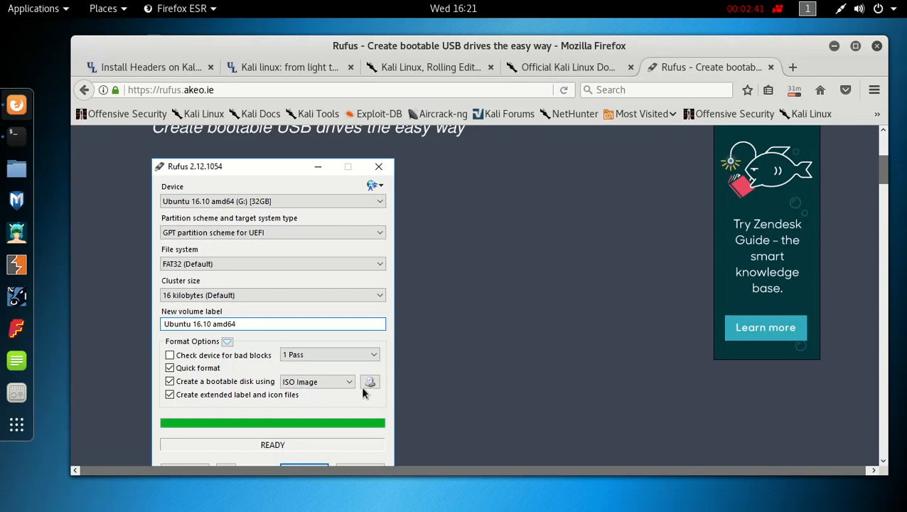
mouse_move(895, 216)
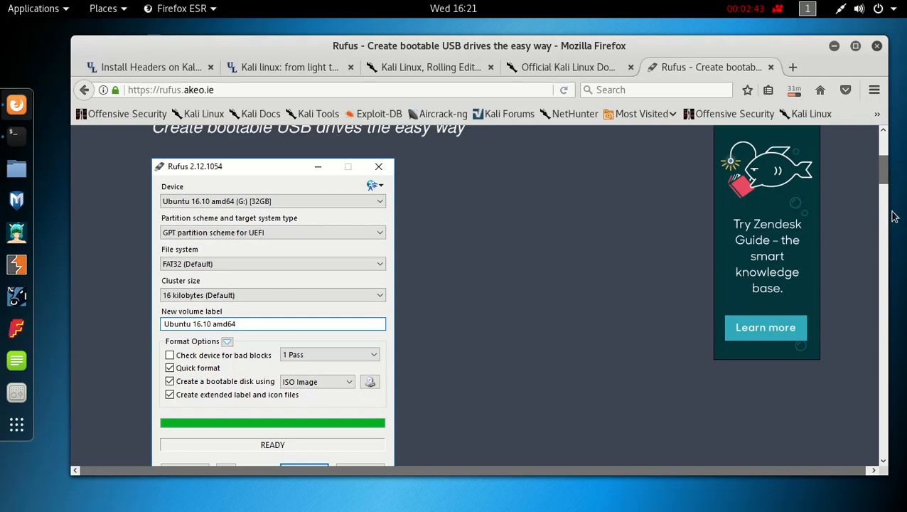
Scroll the Rufus page to reveal the Start button and the description text below the screenshot
scroll("down", 3)
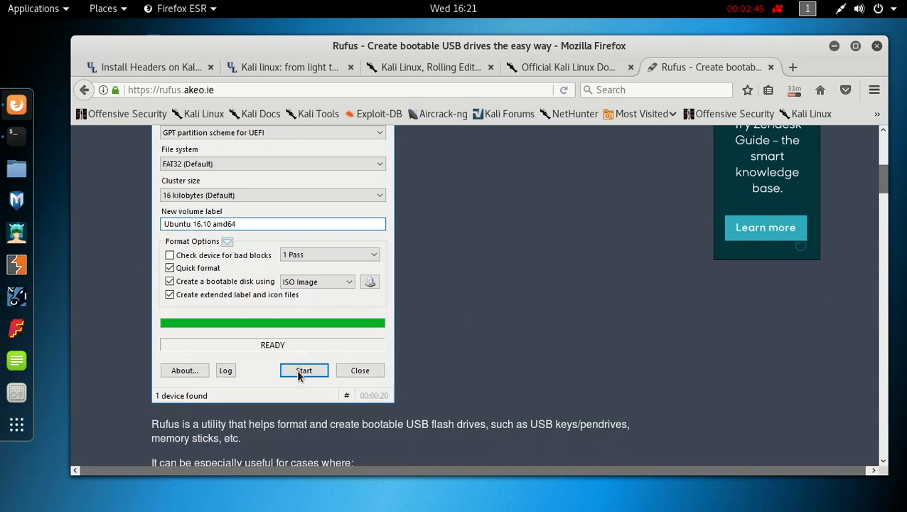
mouse_move(489, 375)
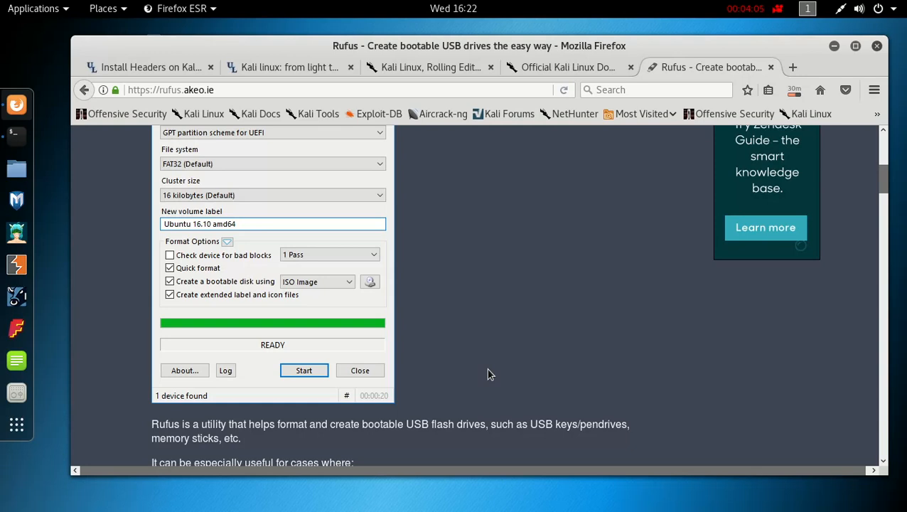
mouse_move(853, 74)
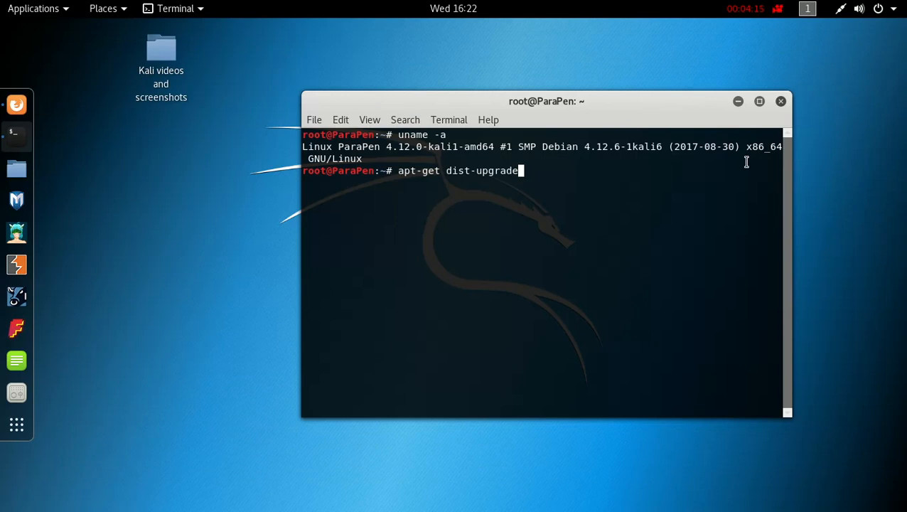
left_click(781, 101)
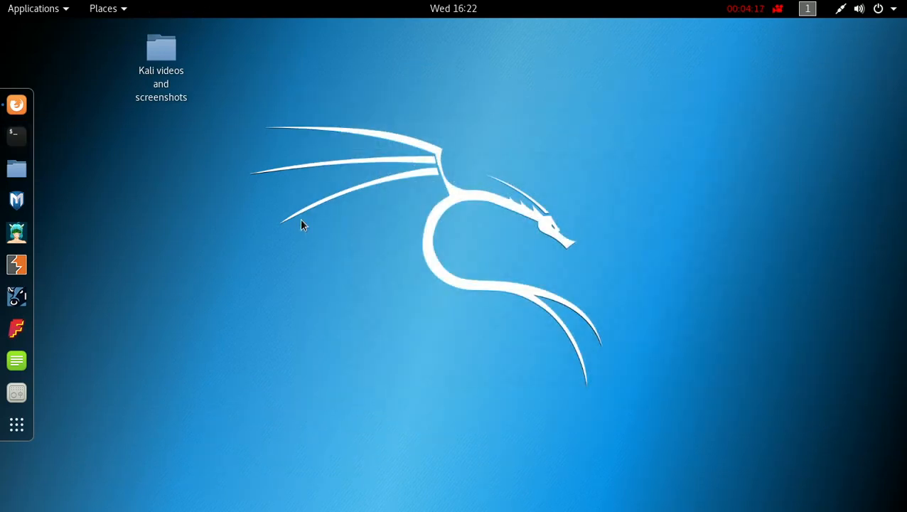
mouse_move(288, 174)
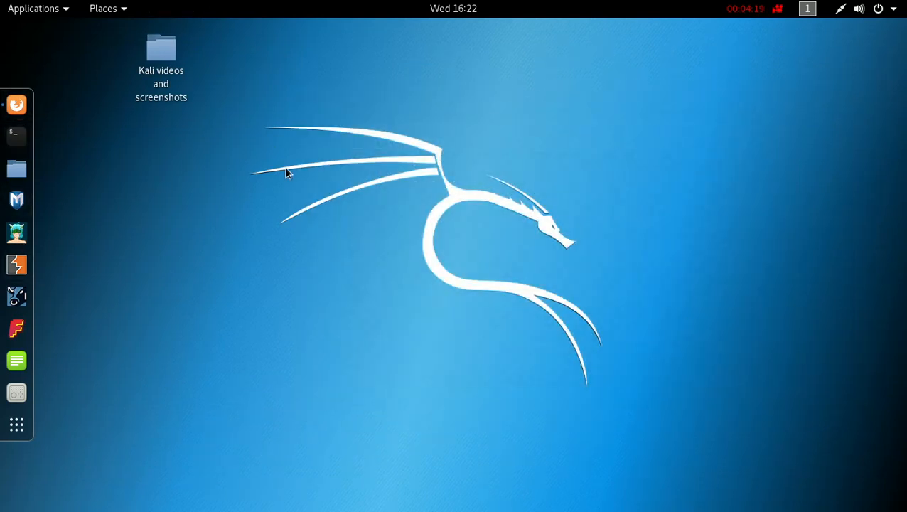
mouse_move(121, 205)
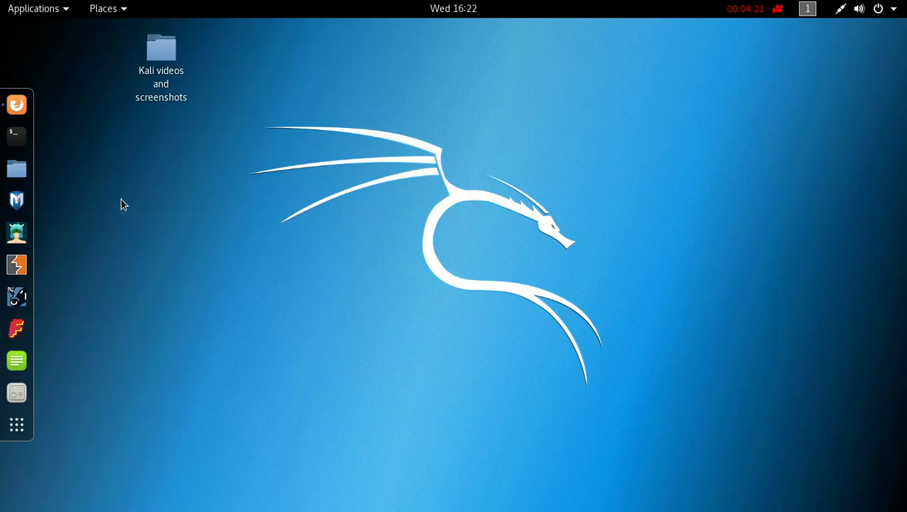
mouse_move(60, 17)
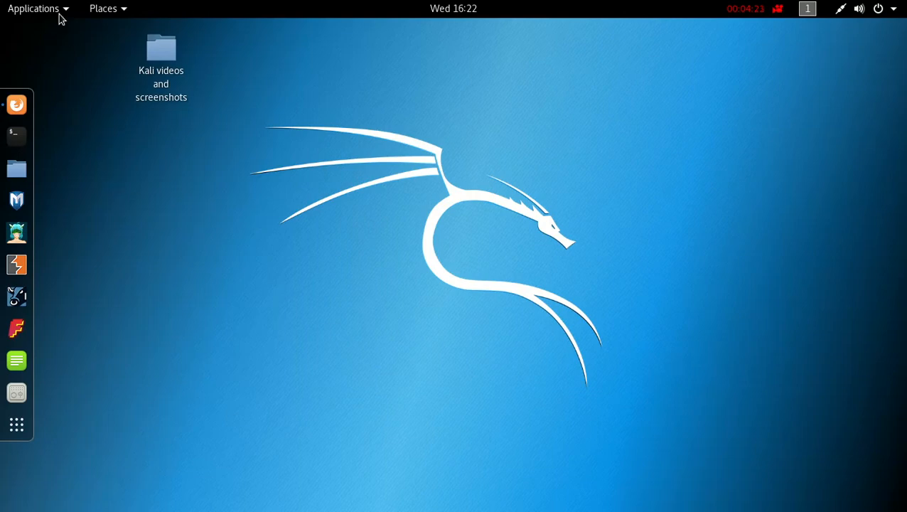
left_click(33, 8)
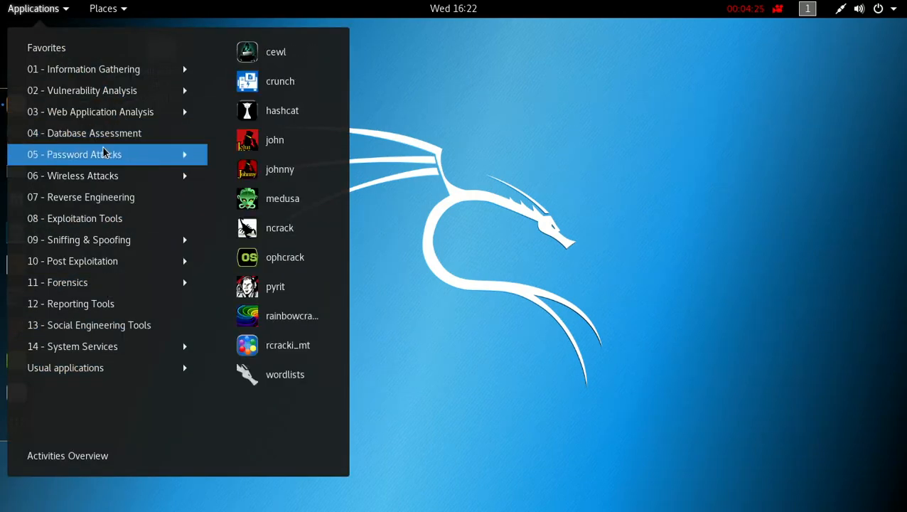
left_click(537, 207)
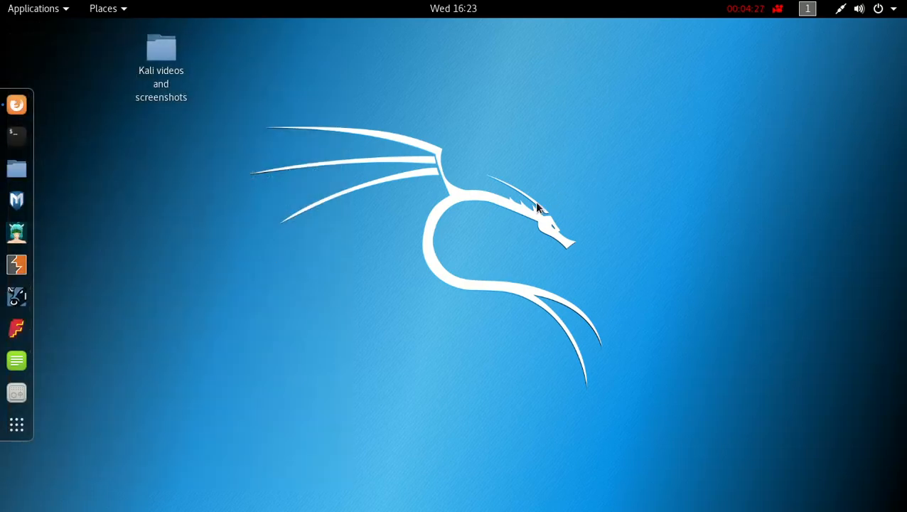
left_click(17, 137)
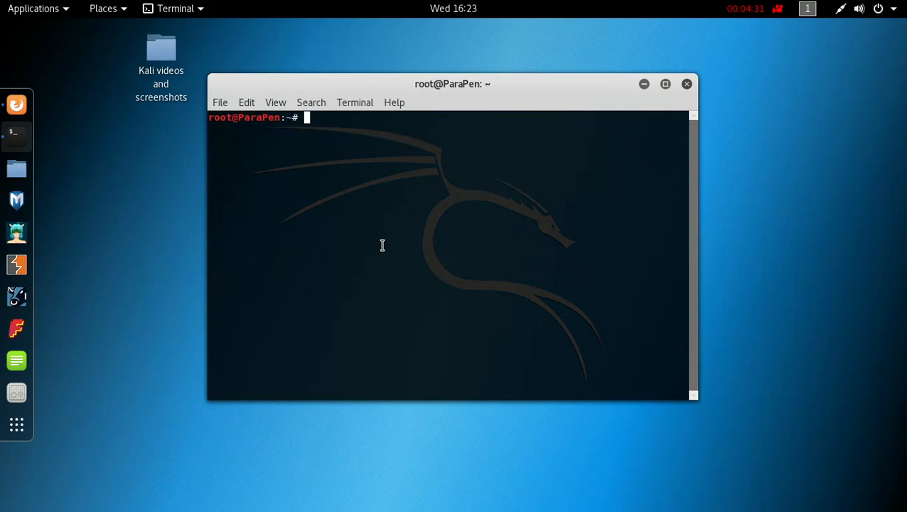
Enter the command 'sudo apt-get install kali-linux-full' at the root prompt
type("sudo")
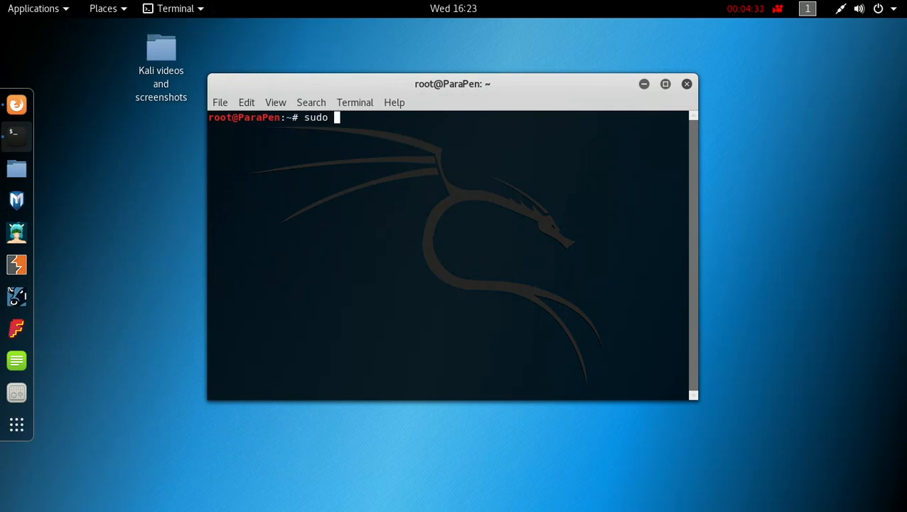
type("apt-g")
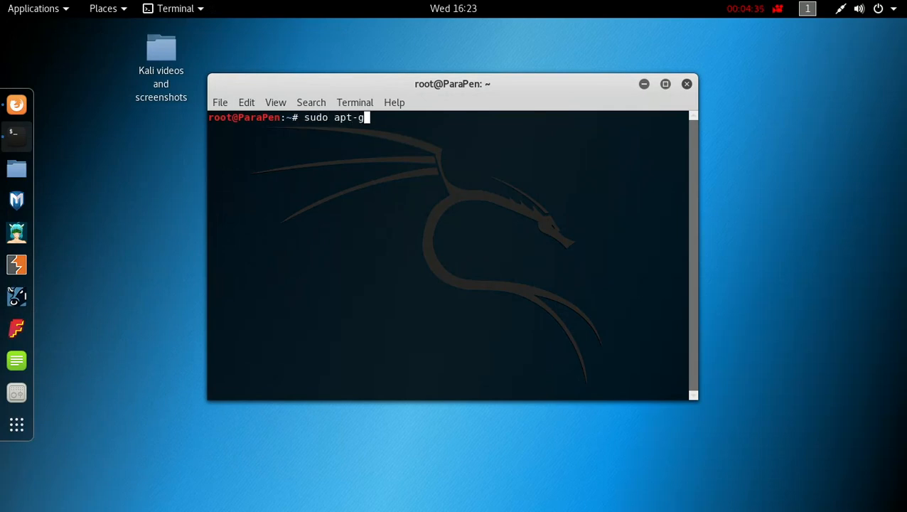
type("et install")
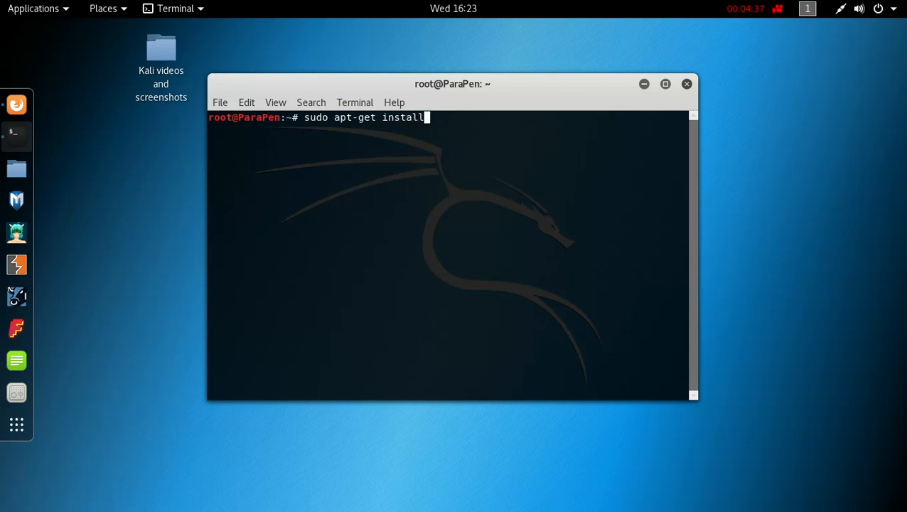
type("kali-")
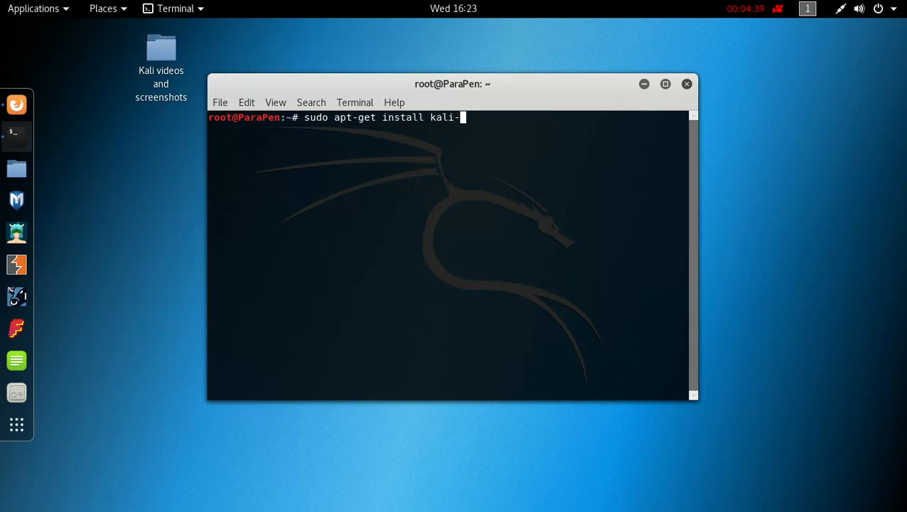
type("linux-ful")
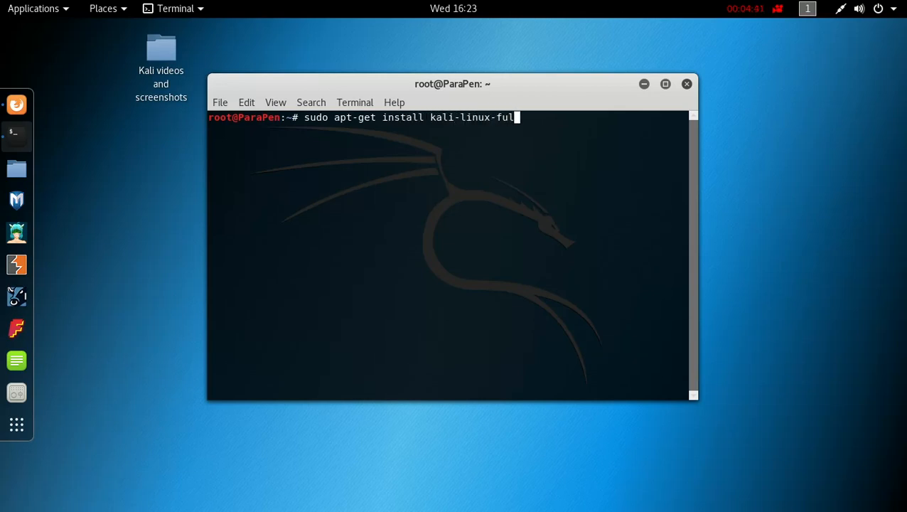
type("l")
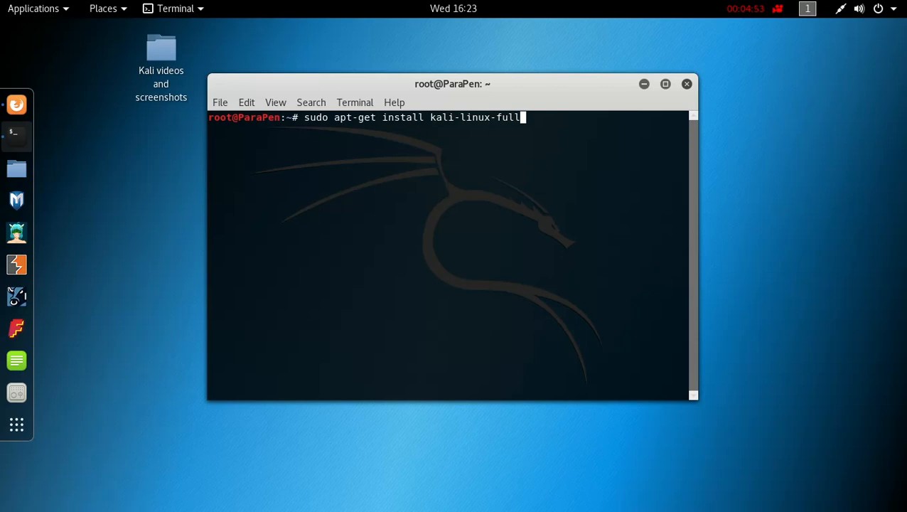
key("BackSpace")
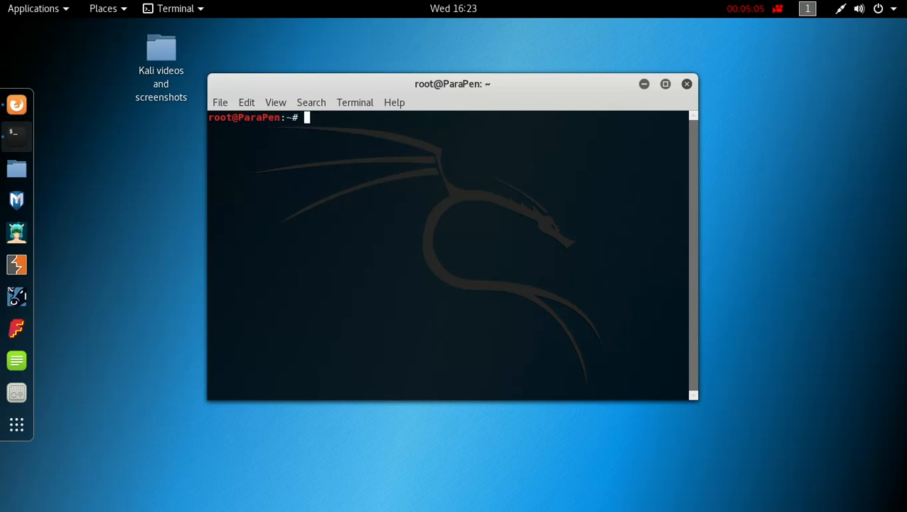
mouse_move(566, 94)
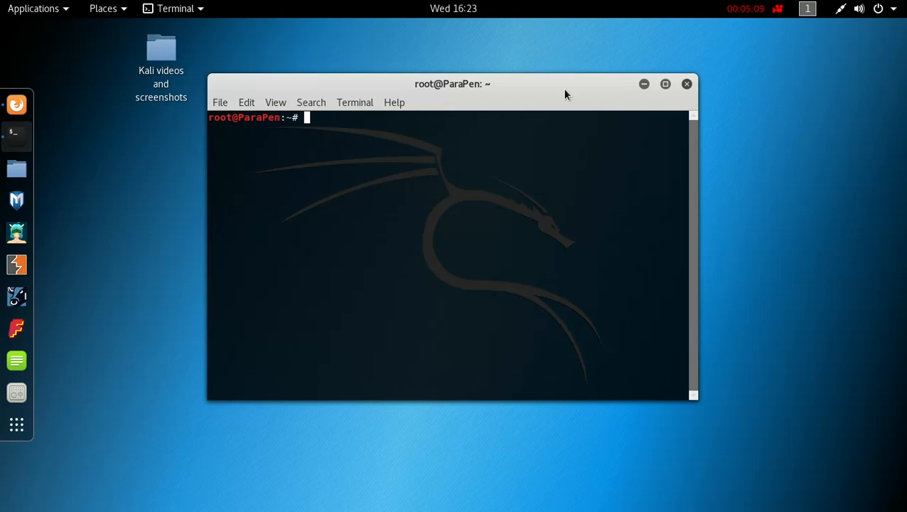
left_click(879, 8)
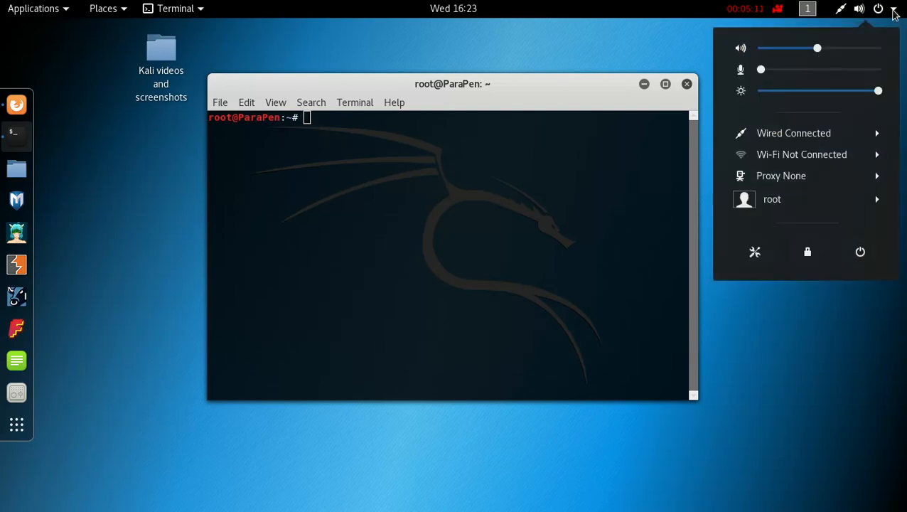
mouse_move(861, 253)
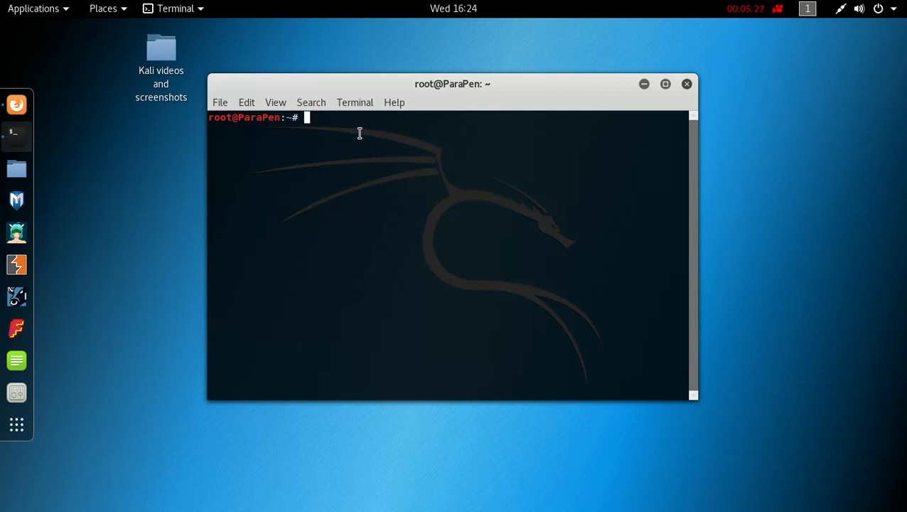
mouse_move(17, 105)
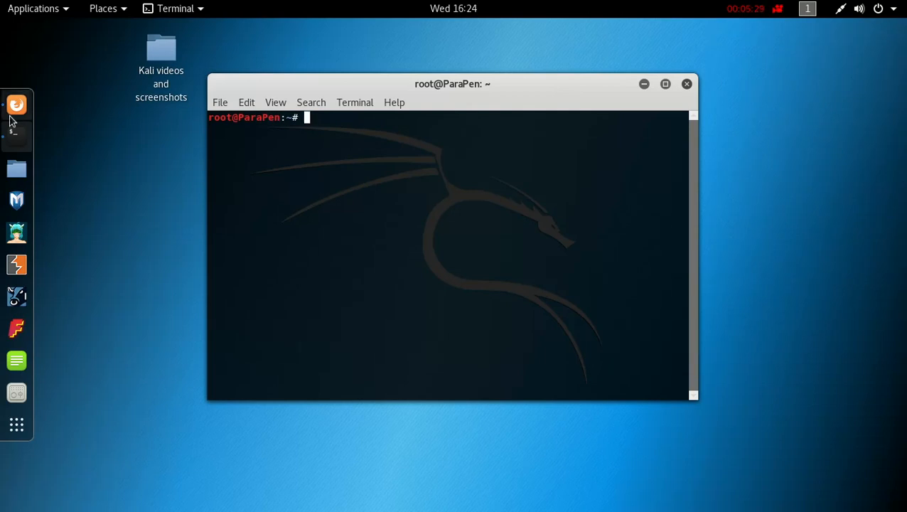
mouse_move(318, 122)
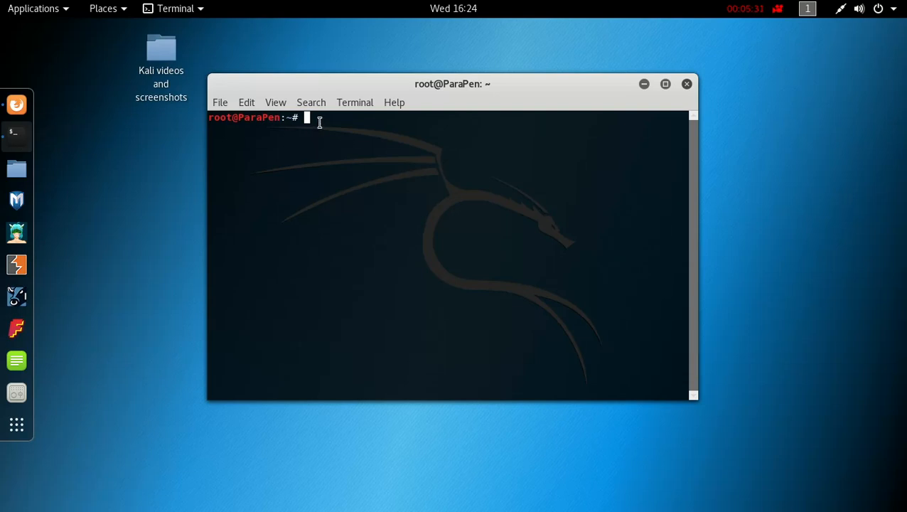
type("apt-g")
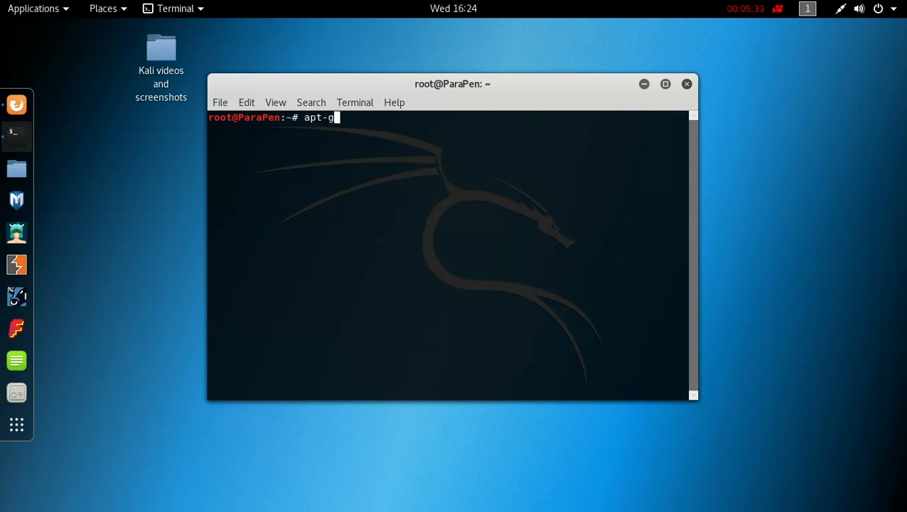
type("et update")
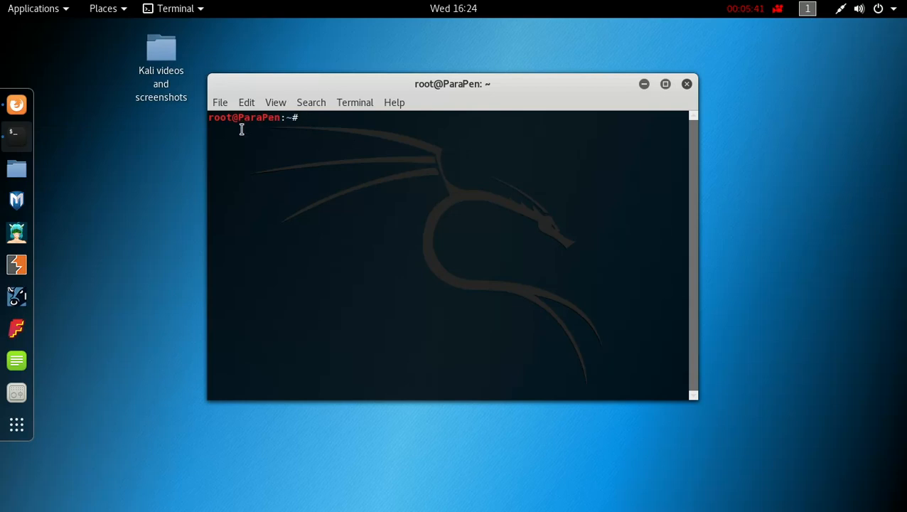
mouse_move(308, 176)
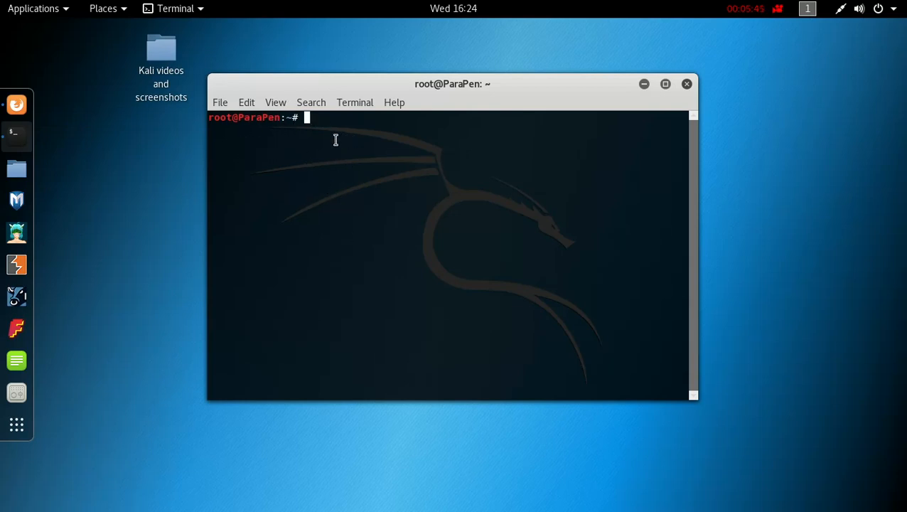
type("apt")
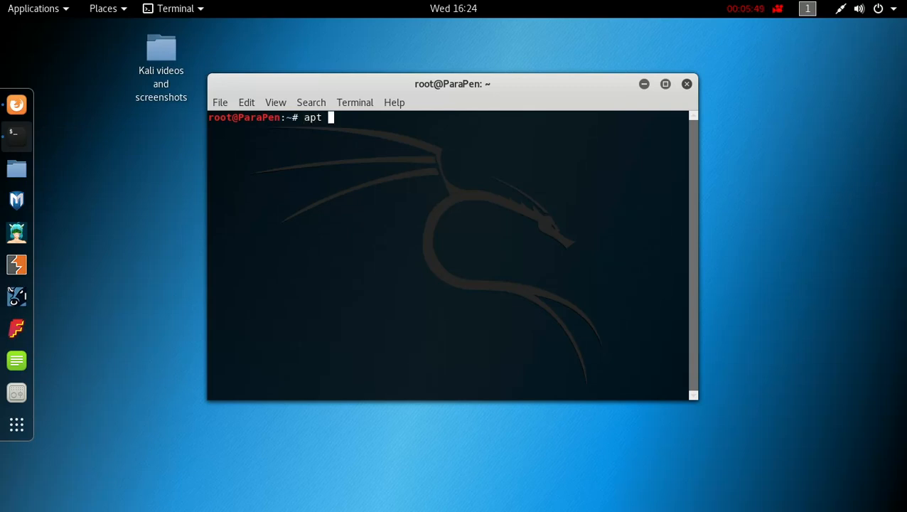
key("BackSpace")
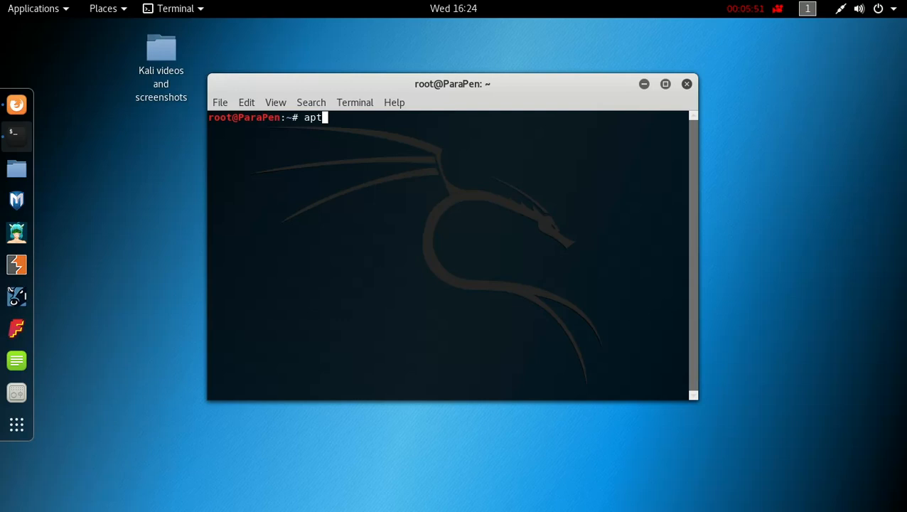
type("-get")
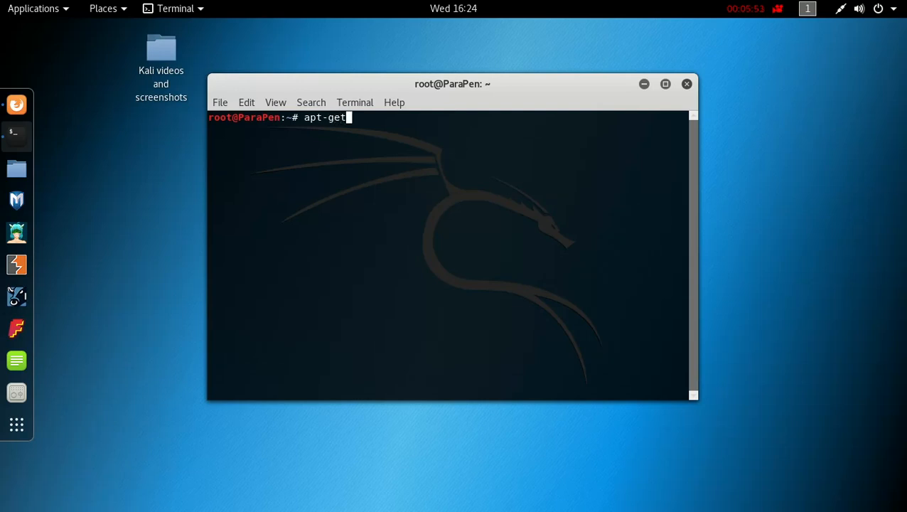
type("dist-")
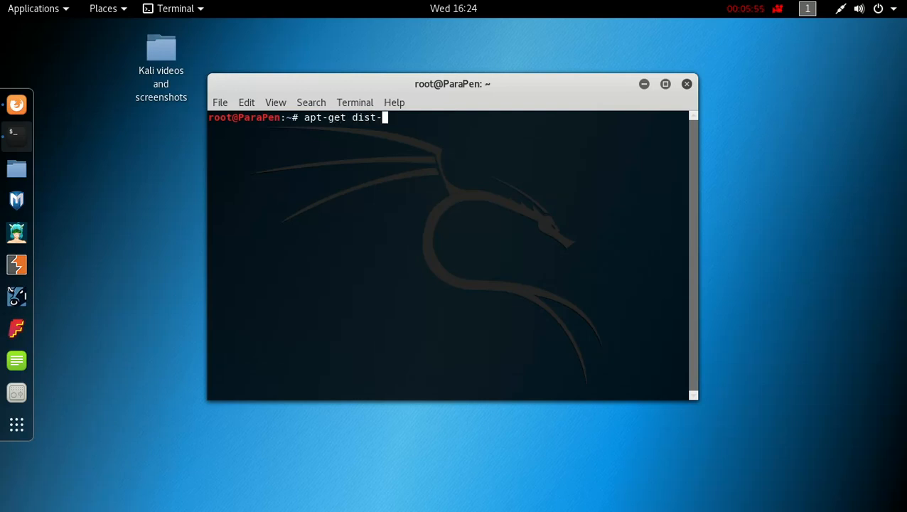
type("upgrade")
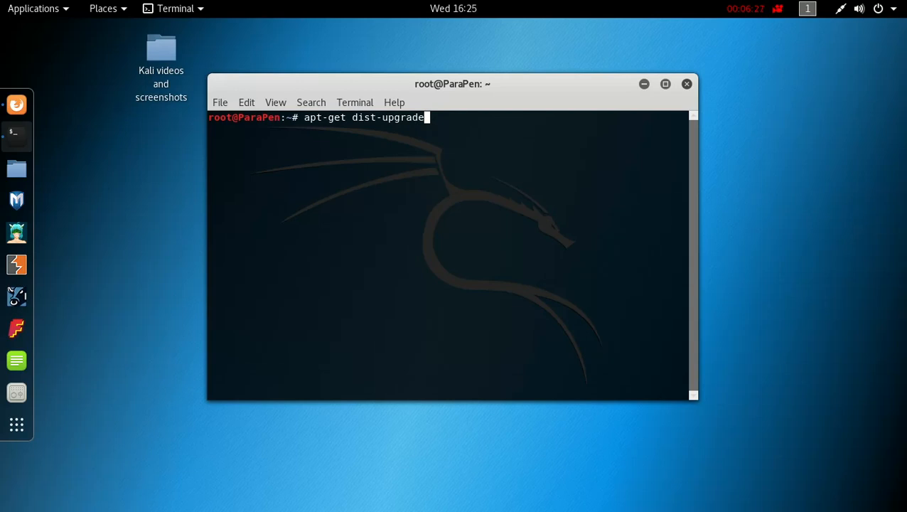
key("BackSpace")
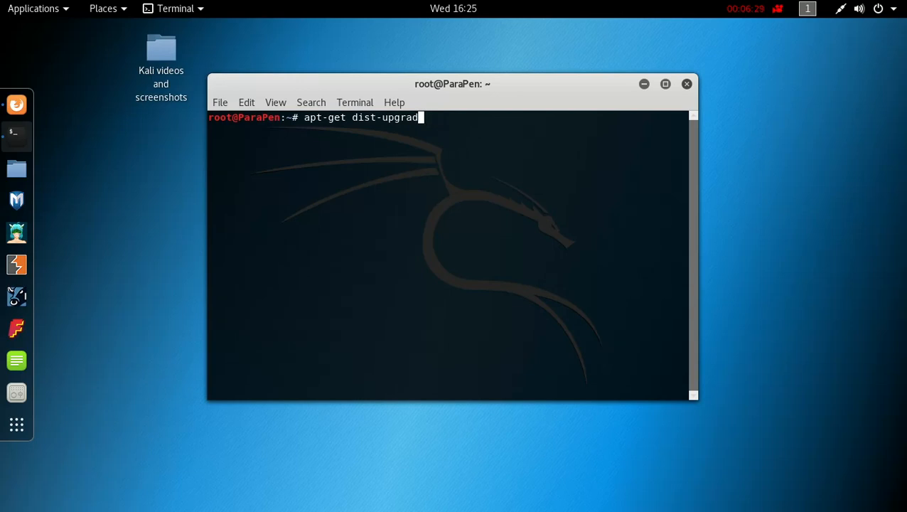
key("ctrl+c")
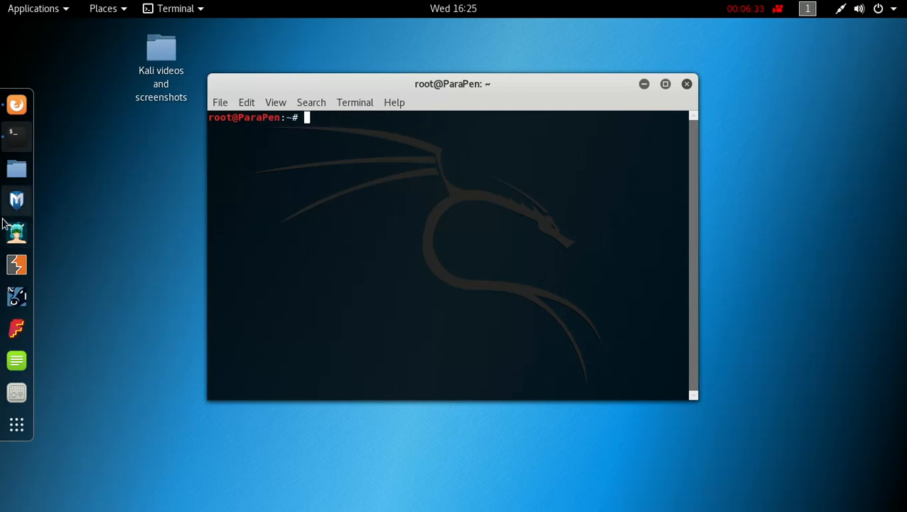
Show the Rolling Edition article's 'Transitioning From Kali 2.0 to Kali Rolling' commands and close the Rufus tab
left_click(18, 105)
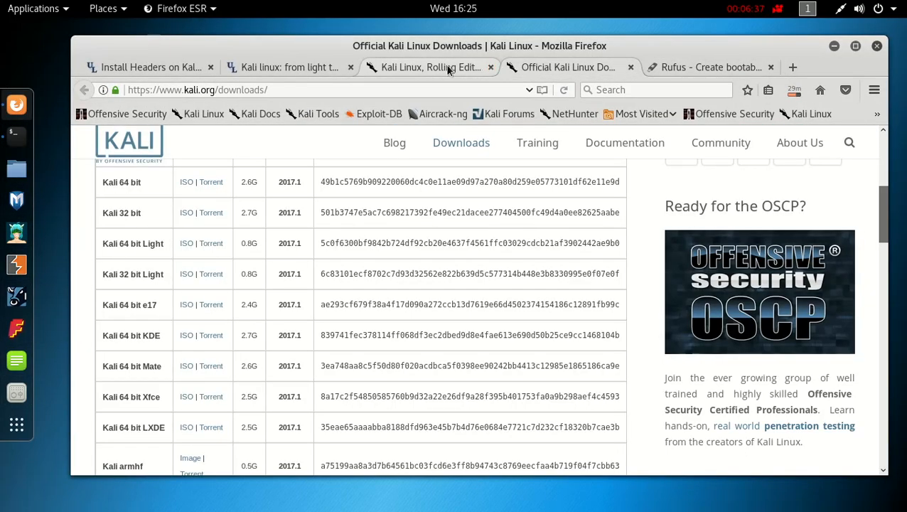
left_click(429, 67)
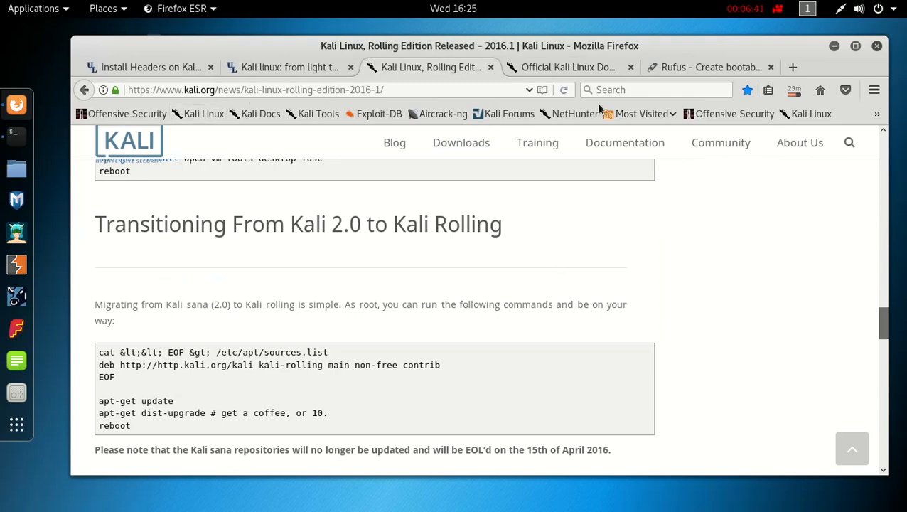
mouse_move(708, 405)
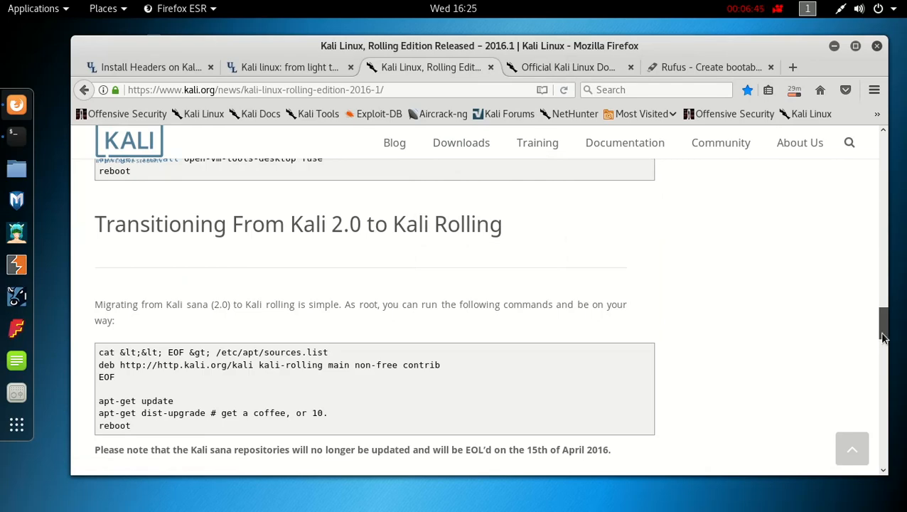
scroll("up", 3)
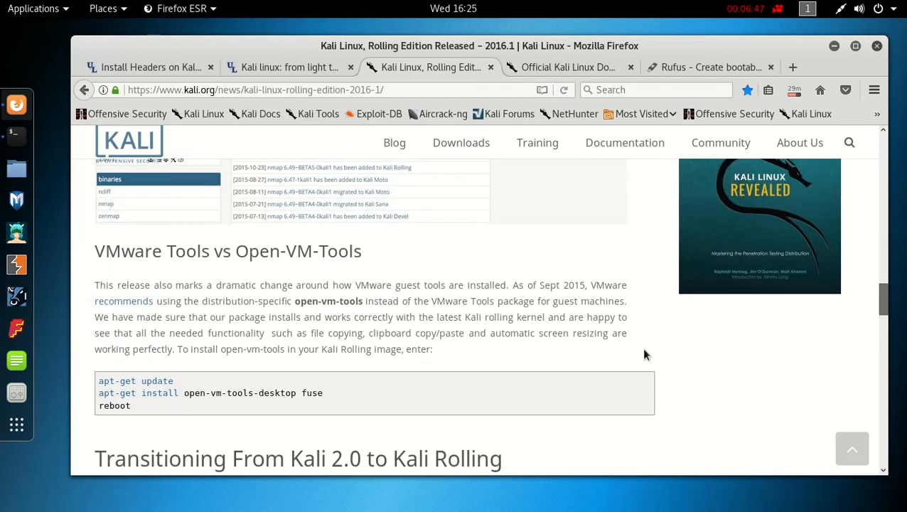
mouse_move(222, 409)
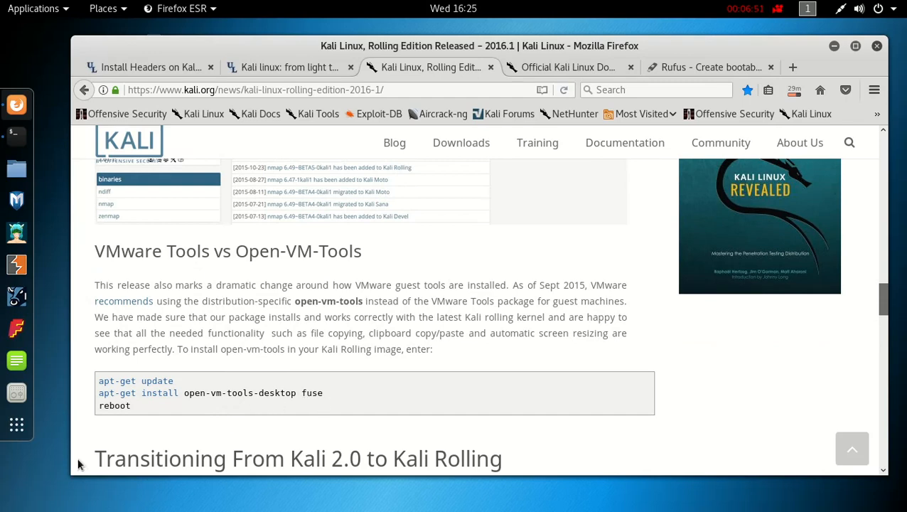
mouse_move(376, 342)
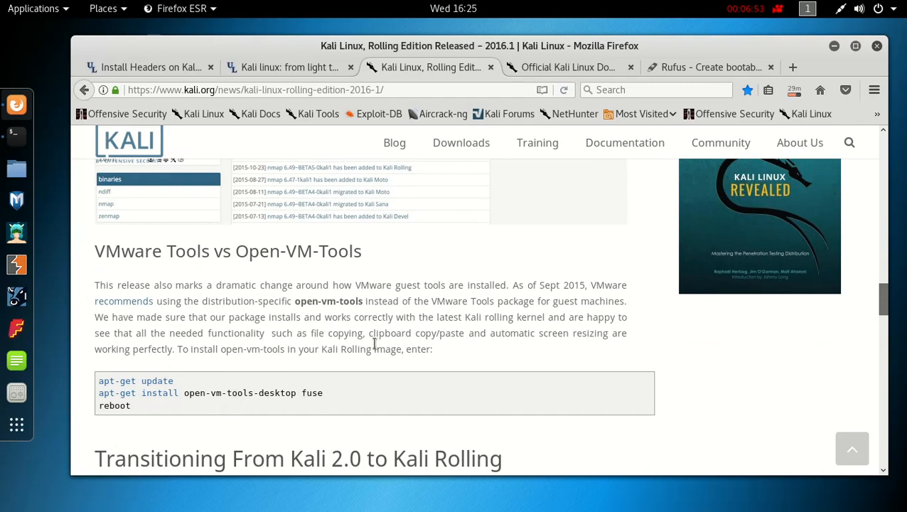
scroll("down", 3)
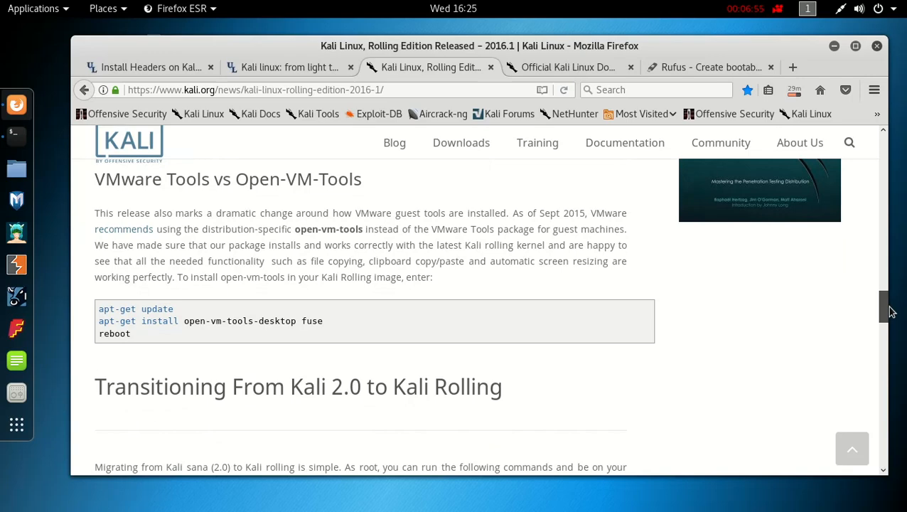
scroll("down", 3)
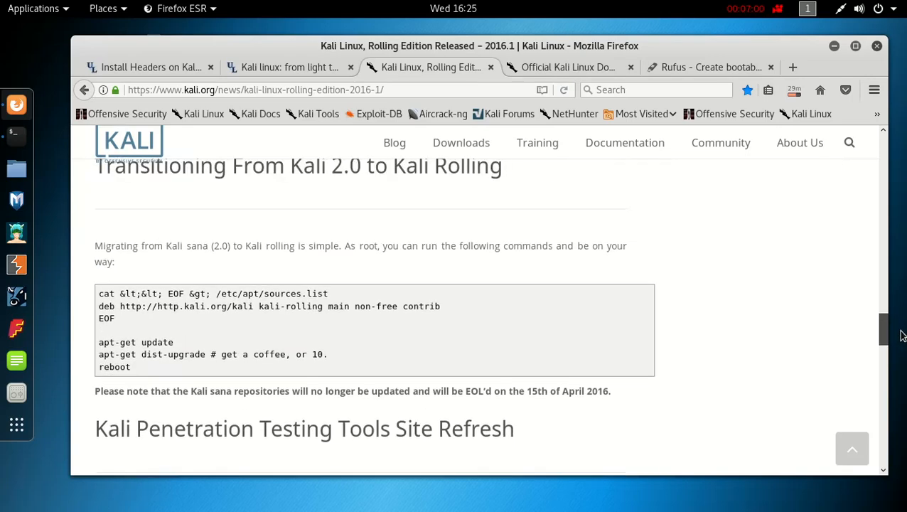
scroll("up", 3)
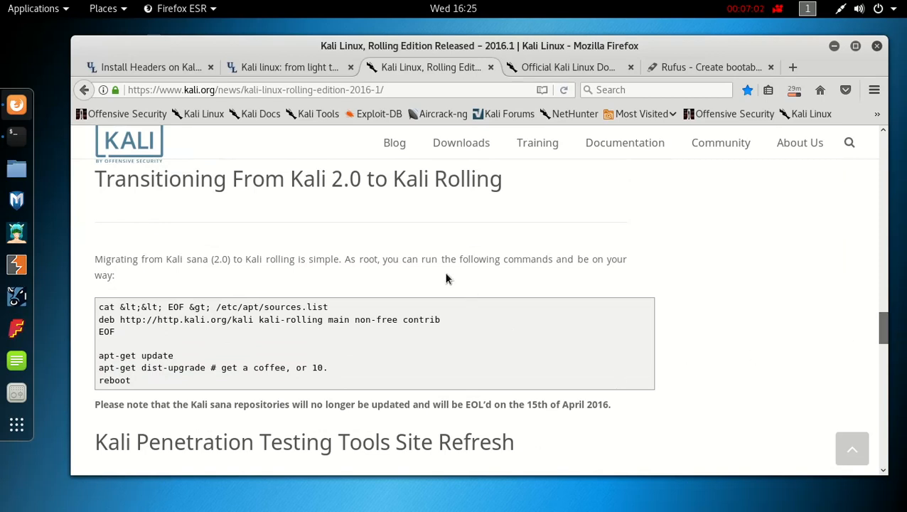
mouse_move(384, 267)
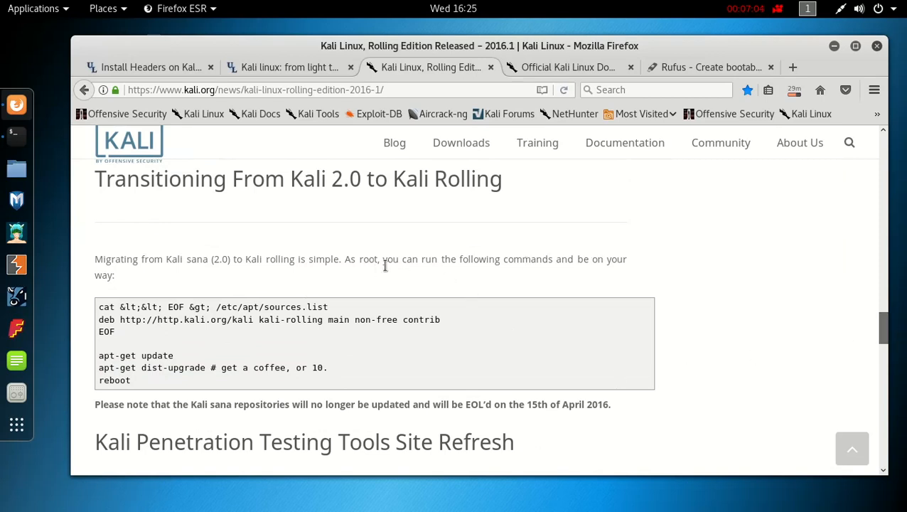
mouse_move(231, 268)
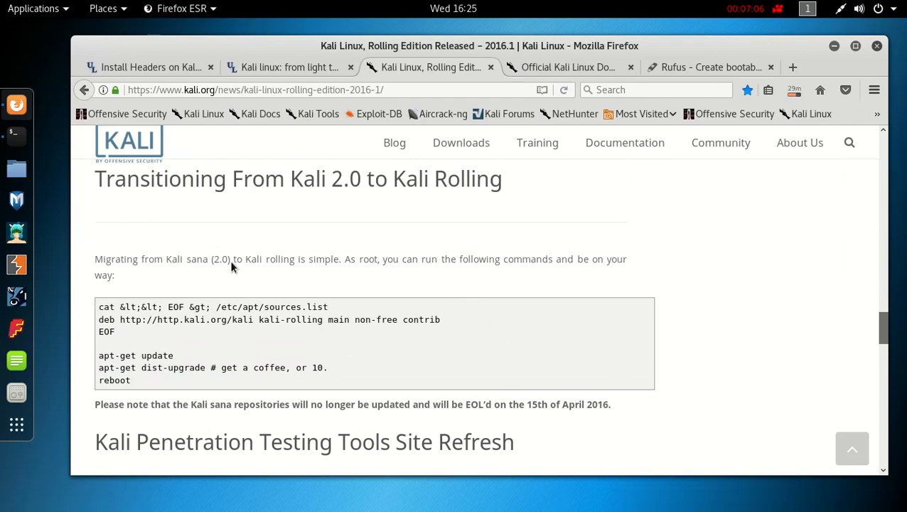
mouse_move(364, 381)
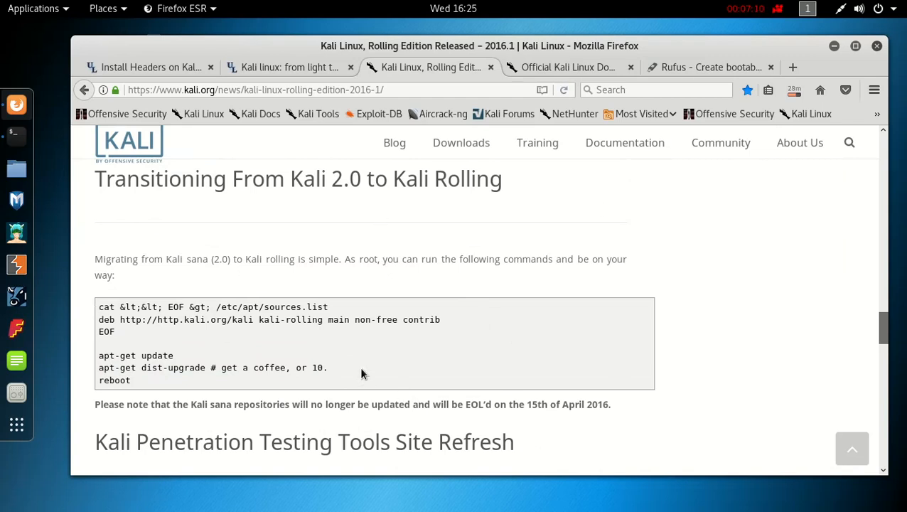
mouse_move(448, 308)
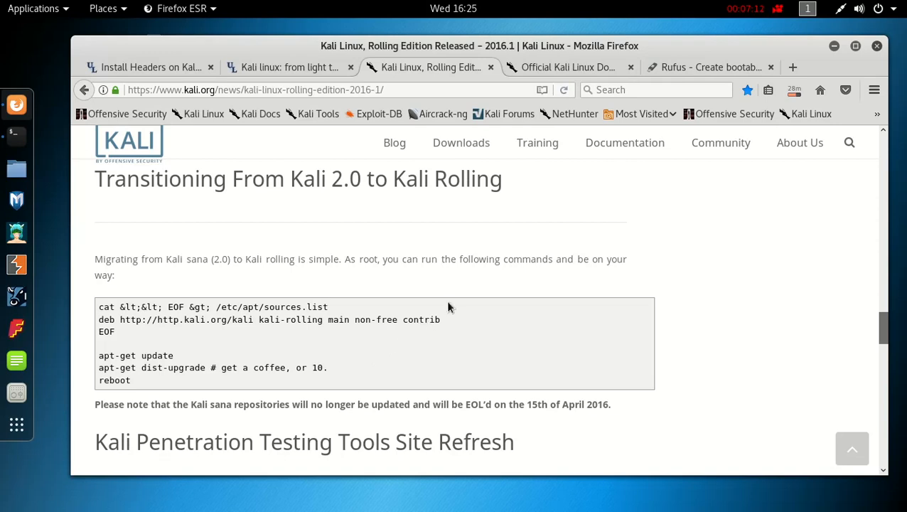
mouse_move(770, 69)
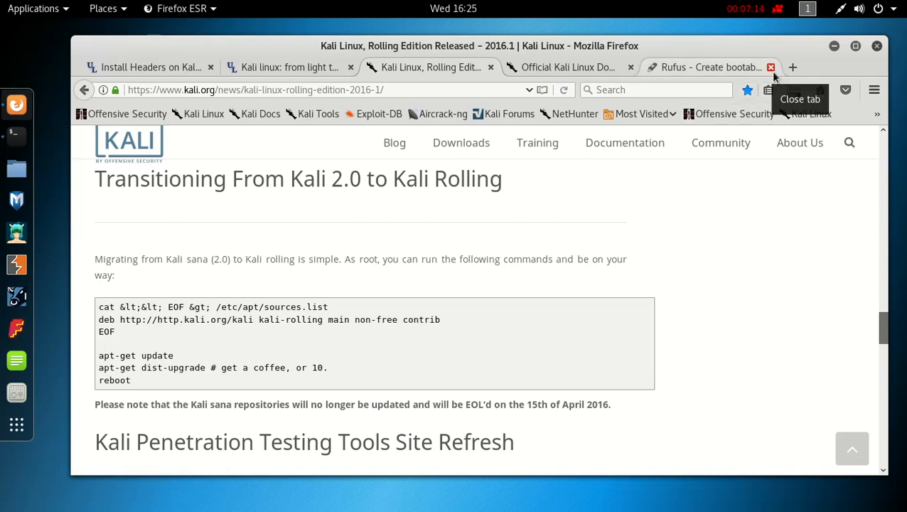
left_click(771, 67)
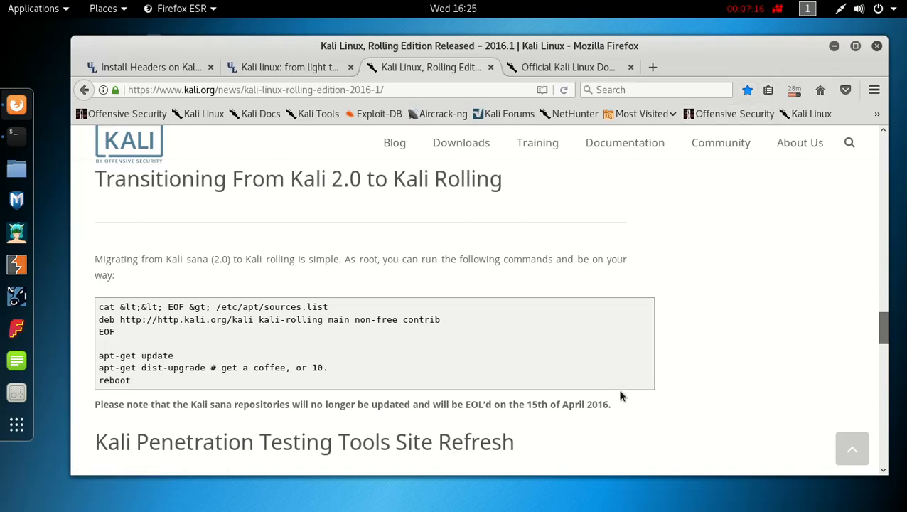
mouse_move(533, 255)
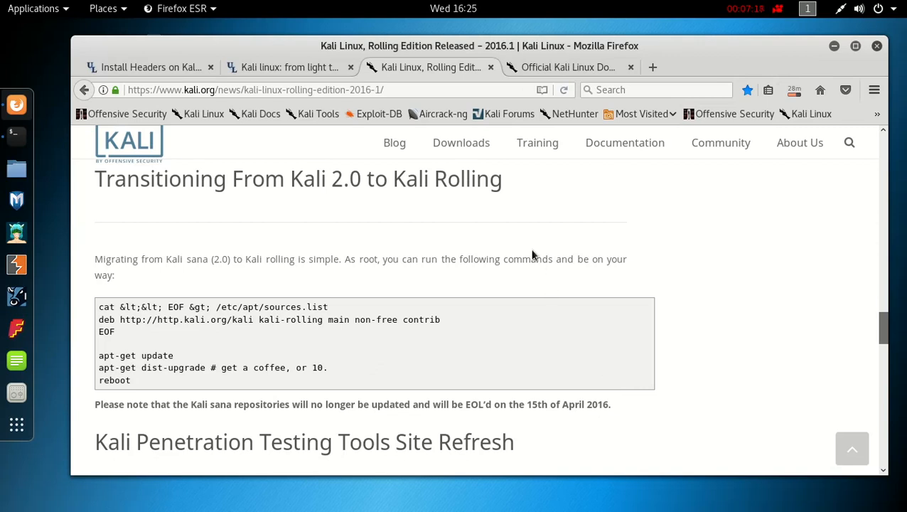
mouse_move(736, 8)
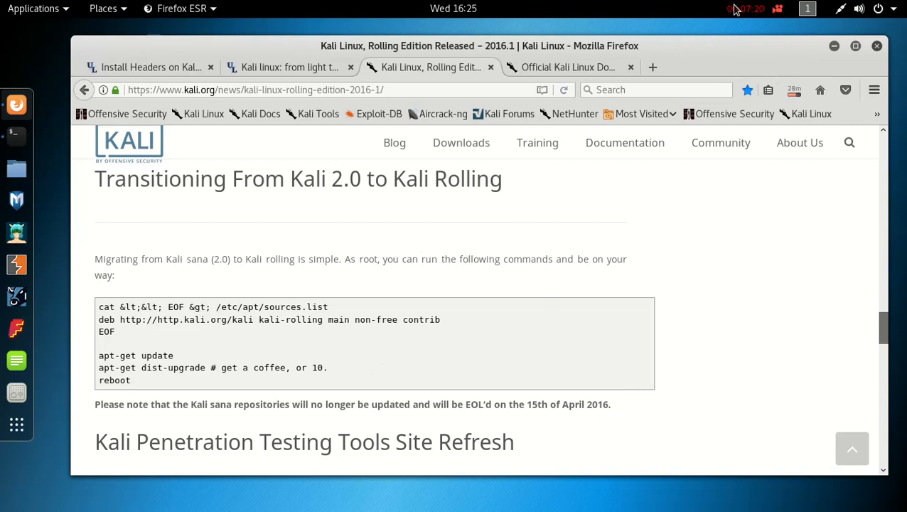